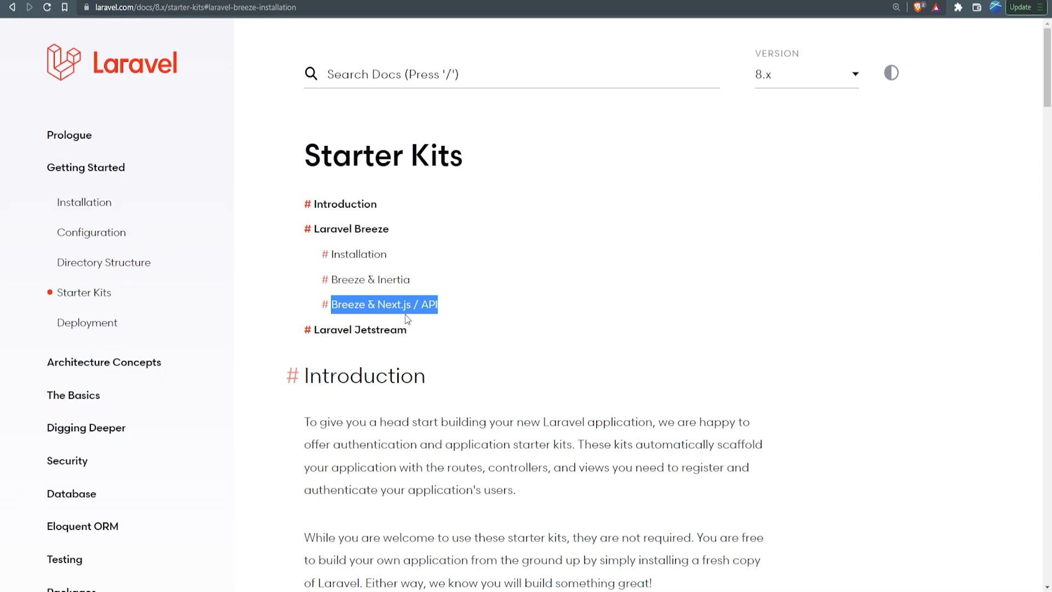
pyautogui.moveTo(451, 308)
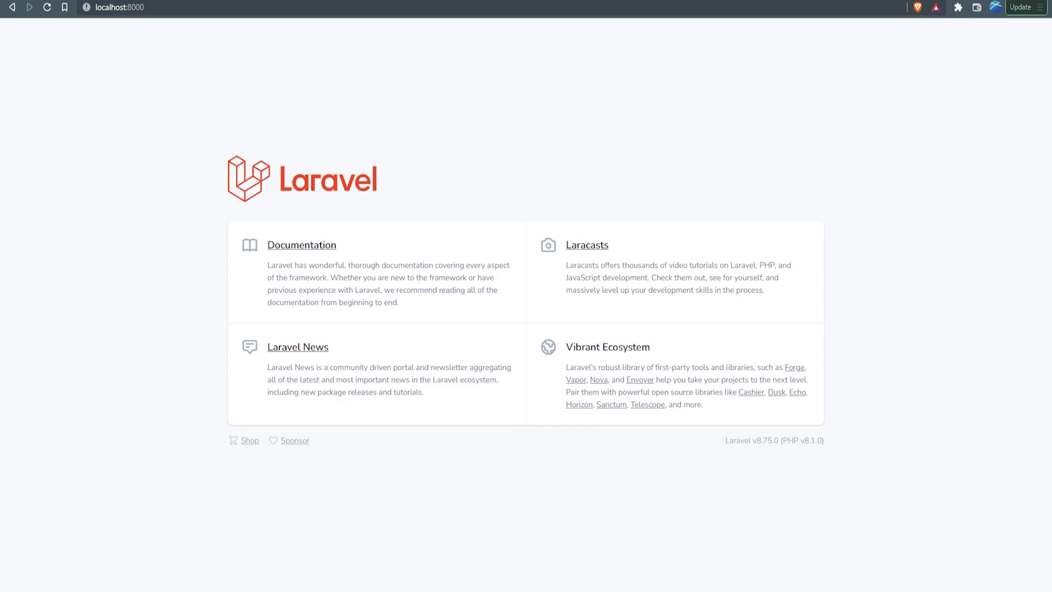
pyautogui.moveTo(352, 419)
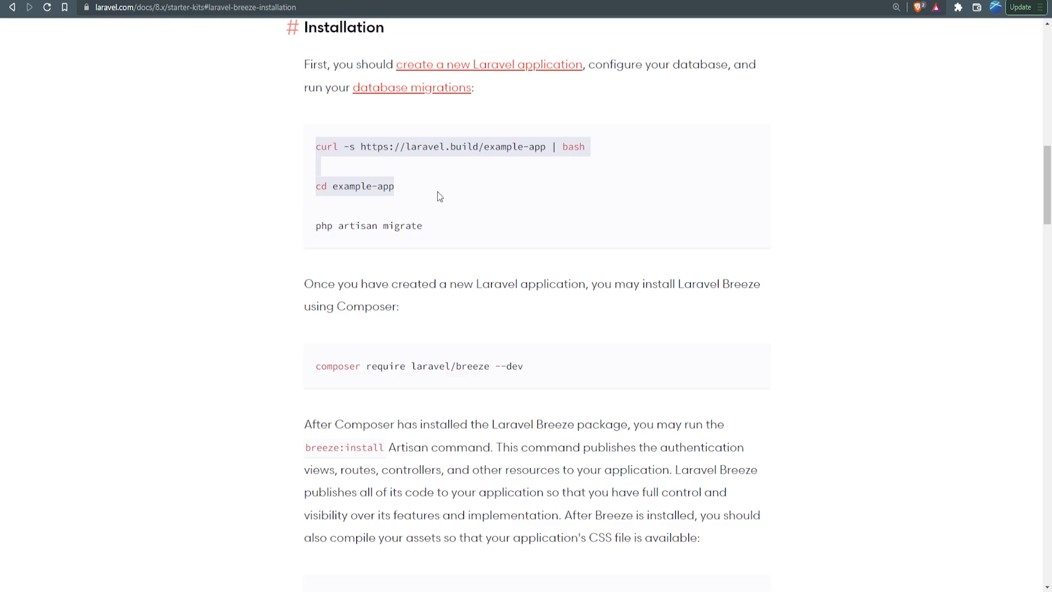
pyautogui.moveTo(317, 366)
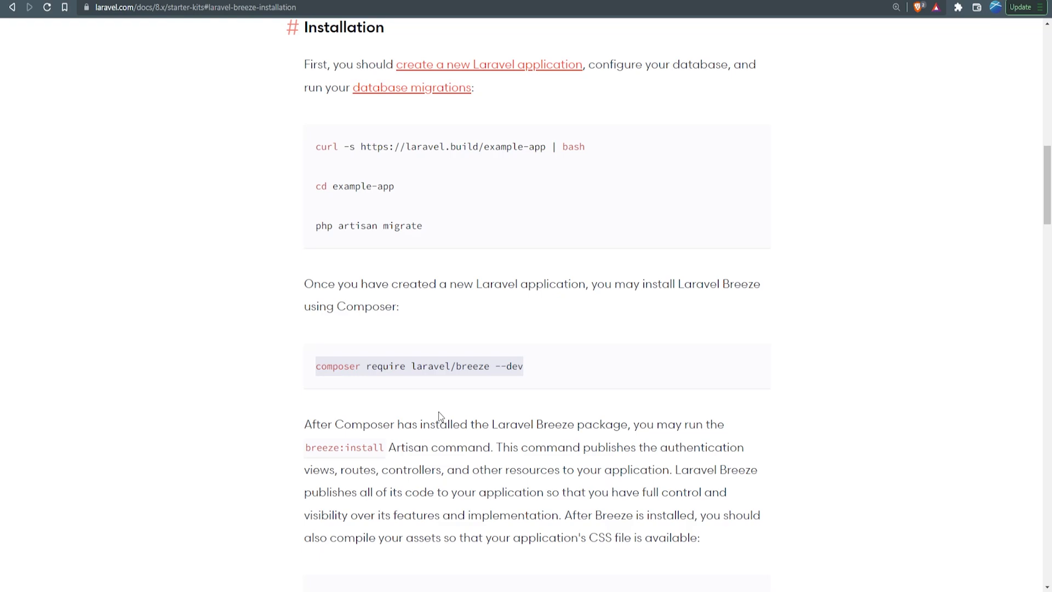
# Review the breeze:install command in the docs, then jump to the Breeze & Next.js / API section.
pyautogui.scroll(-3)
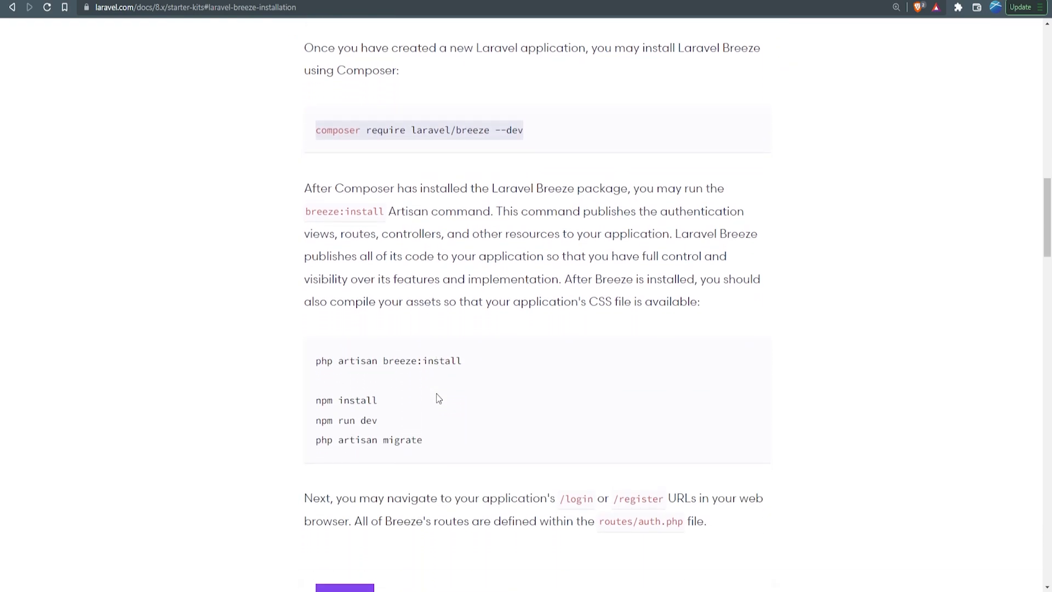
pyautogui.scroll(-3)
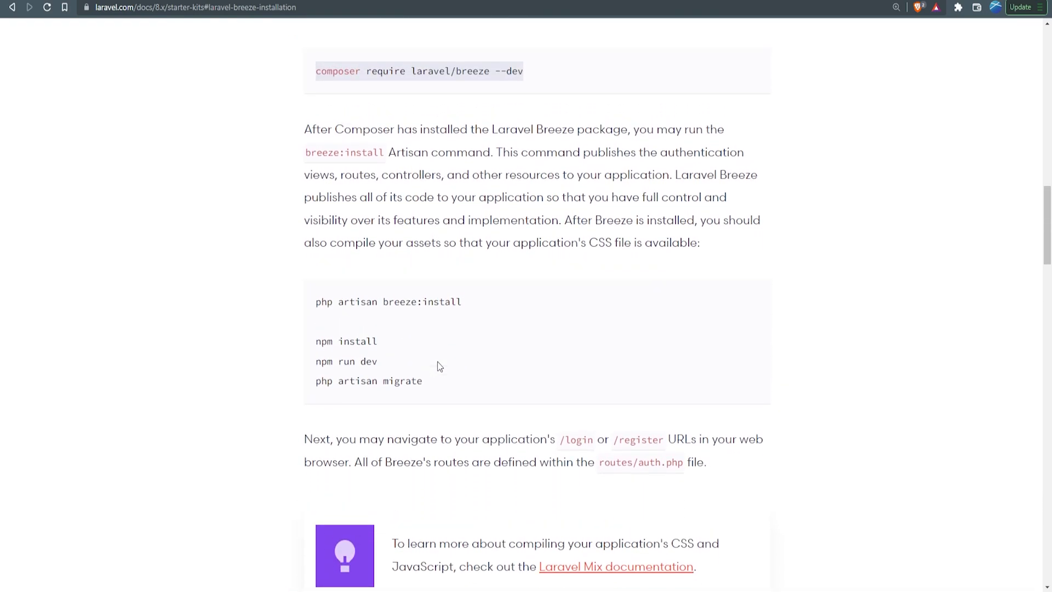
pyautogui.moveTo(338, 324)
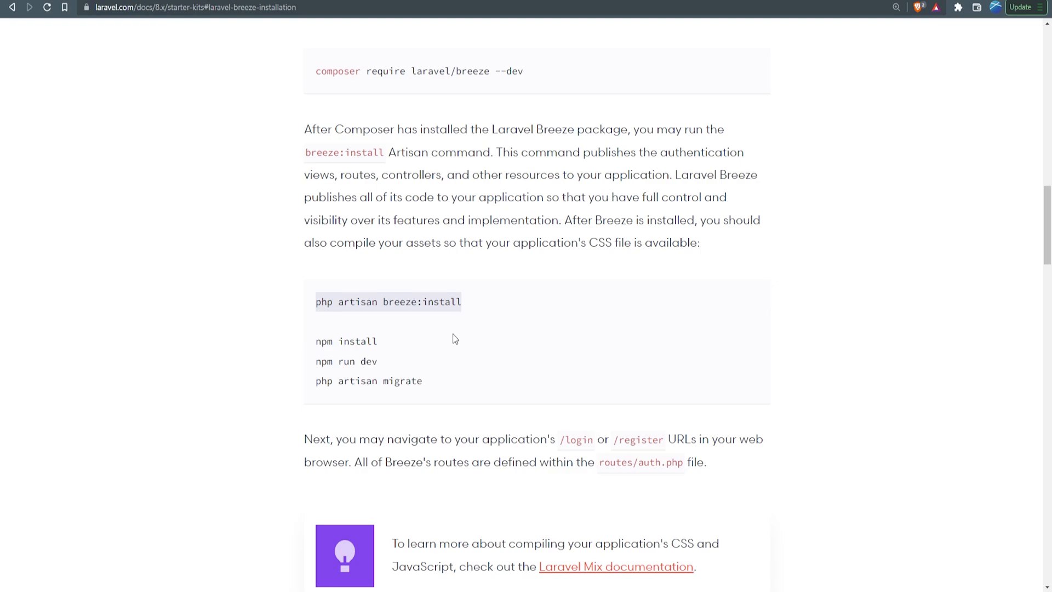
pyautogui.doubleClick(339, 341)
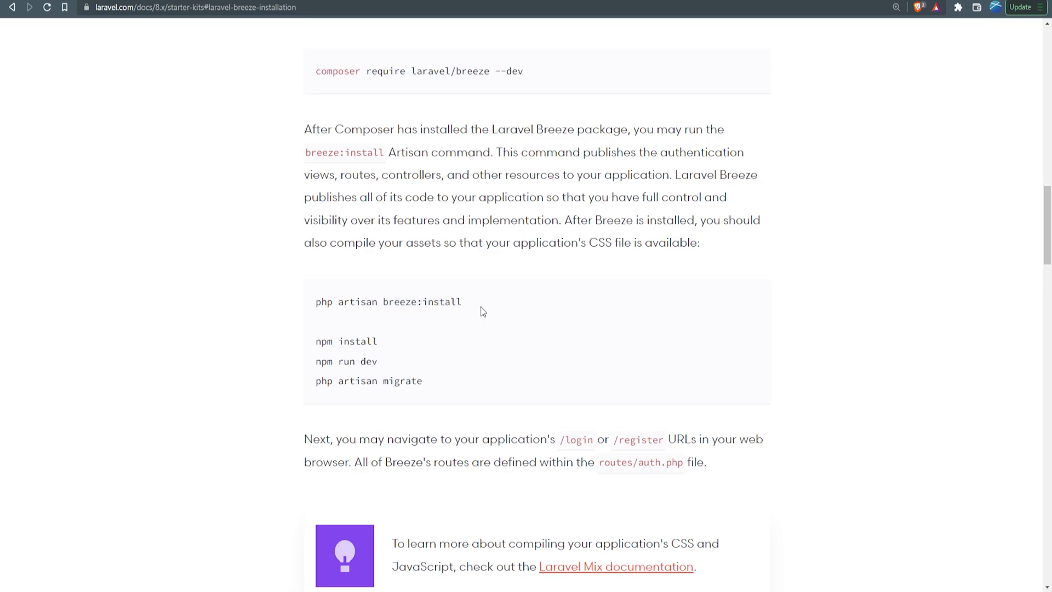
pyautogui.scroll(3)
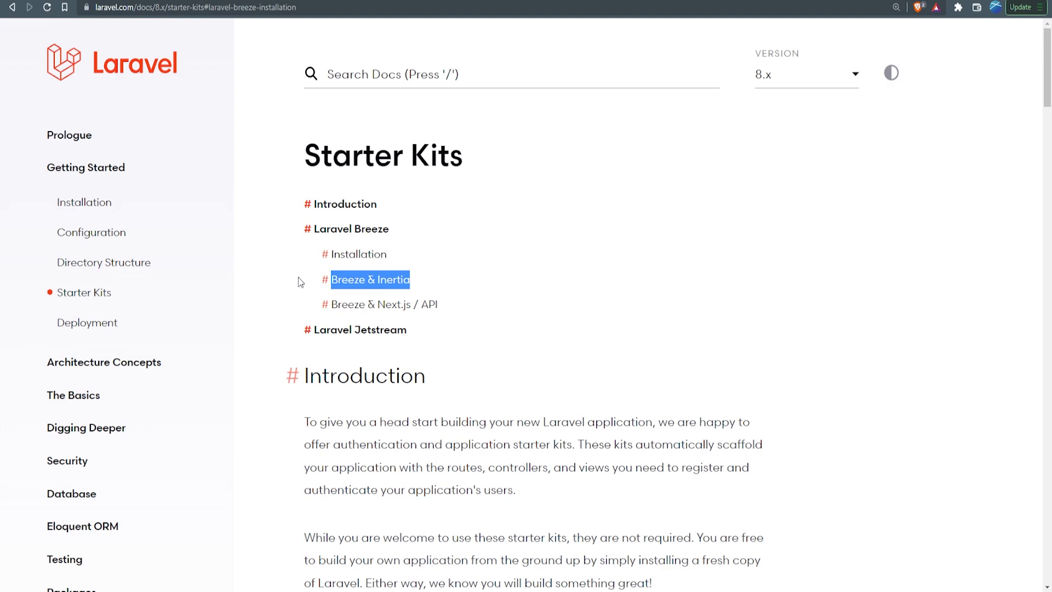
pyautogui.moveTo(426, 283)
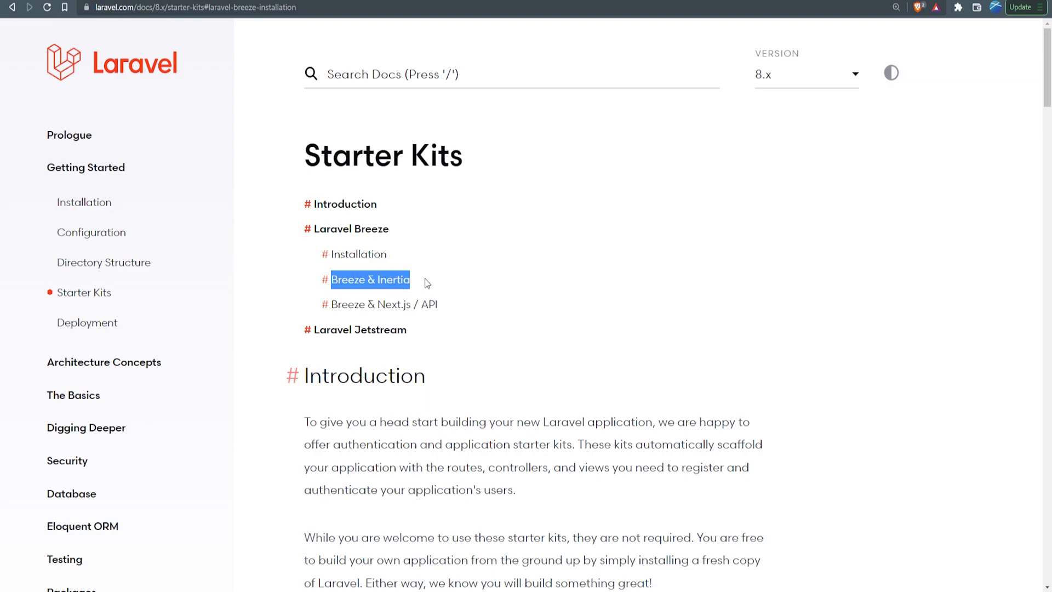
pyautogui.moveTo(437, 284)
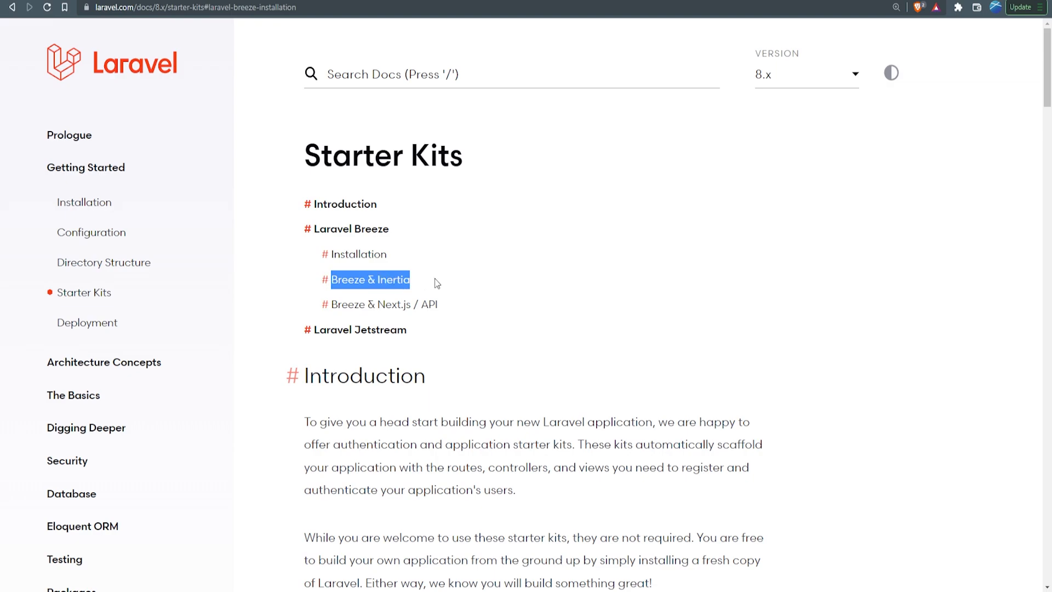
pyautogui.moveTo(467, 309)
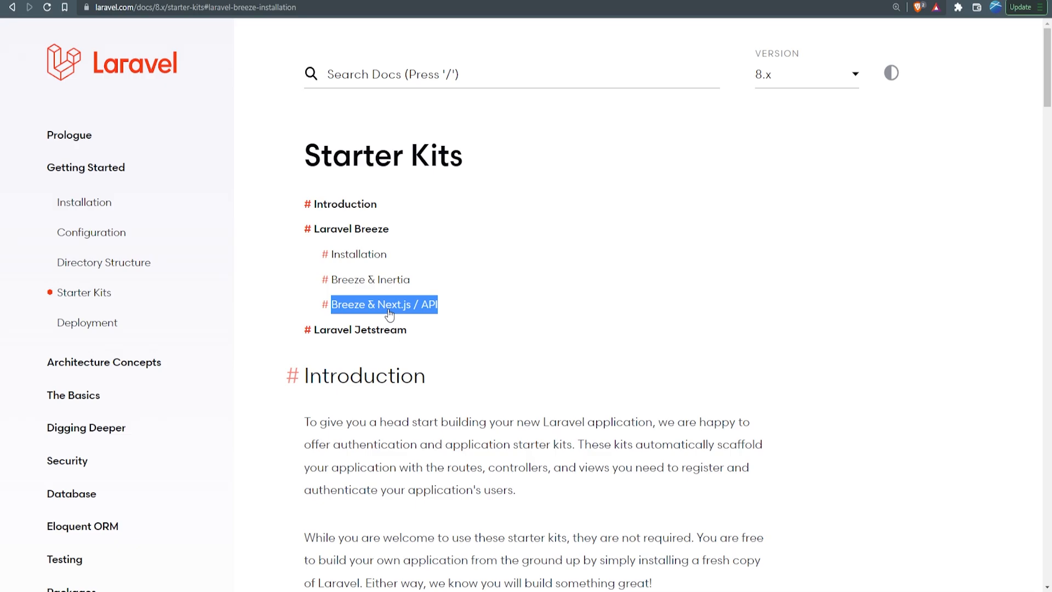
pyautogui.click(383, 305)
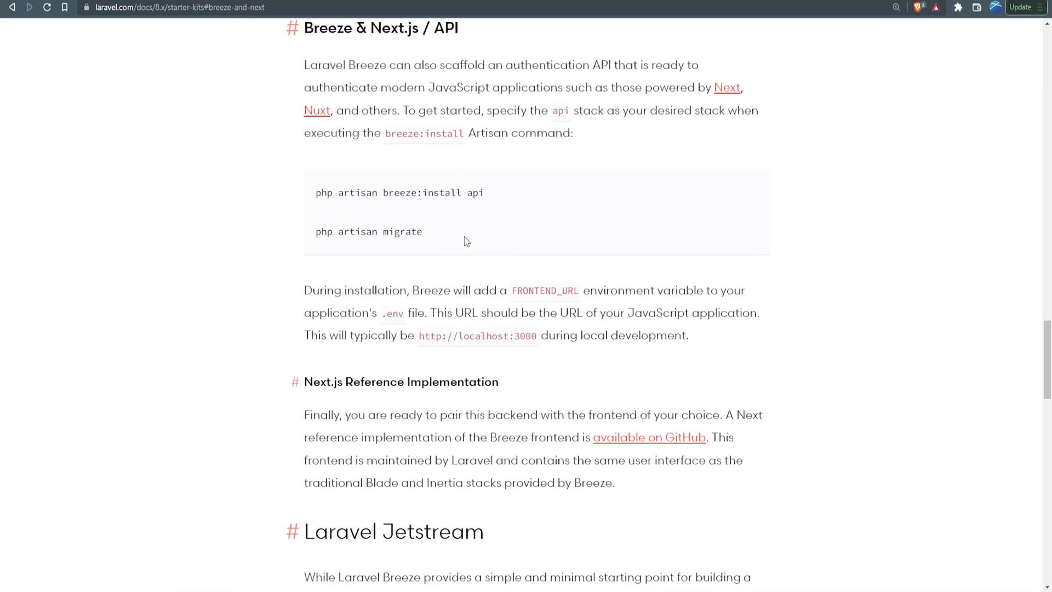
pyautogui.moveTo(496, 226)
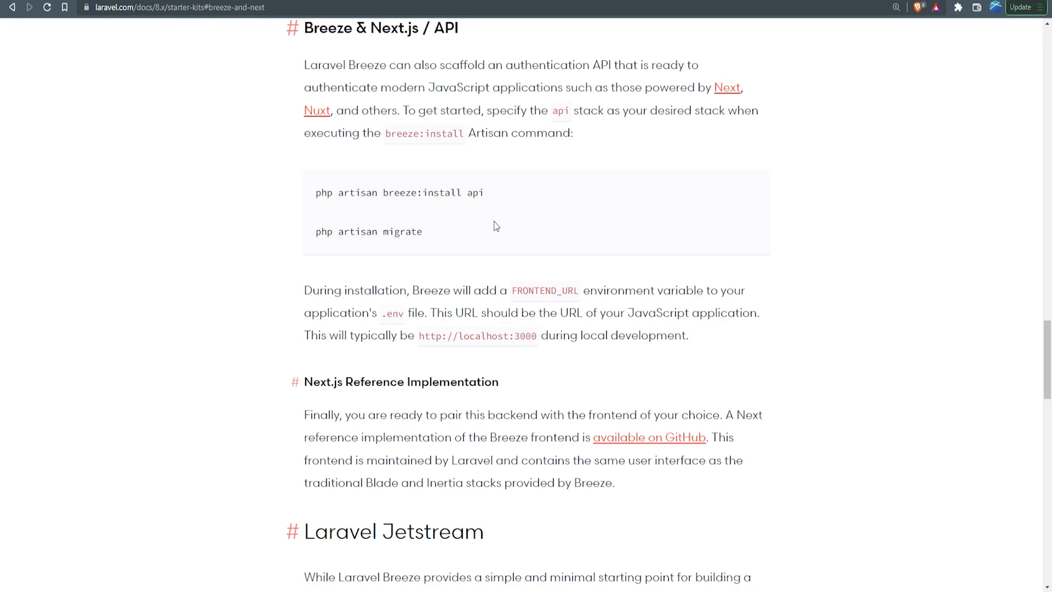
pyautogui.moveTo(320, 195)
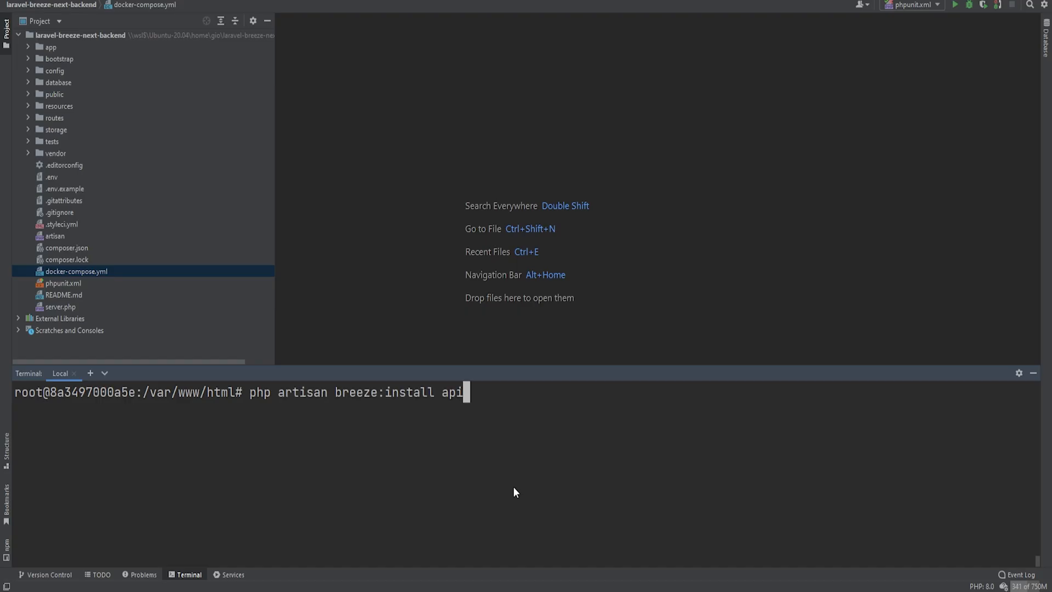
# Run php artisan breeze:install api in the backend project's terminal.
pyautogui.press('Return')
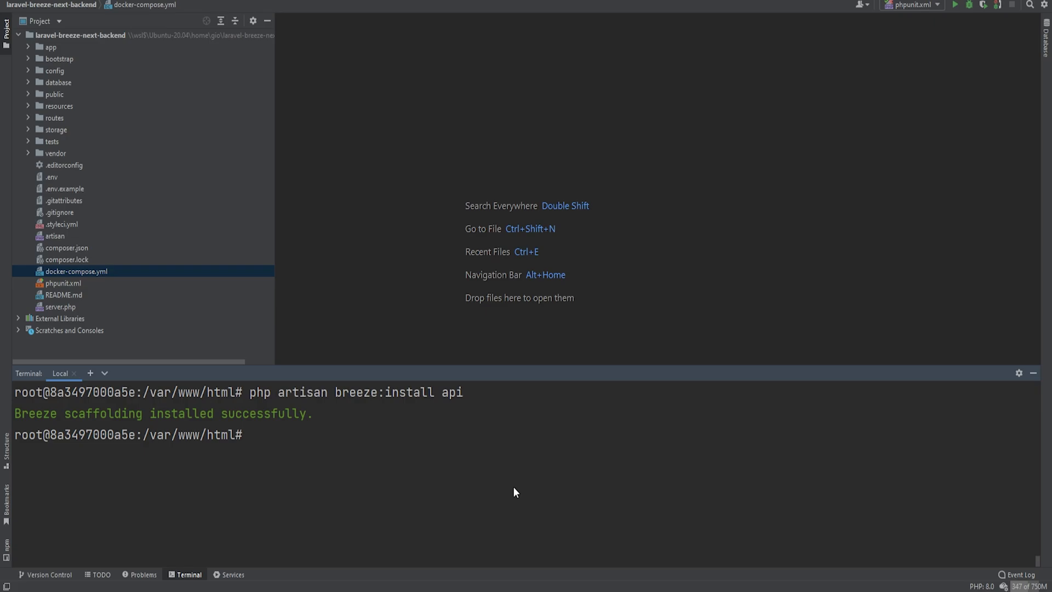
pyautogui.write('php arti')
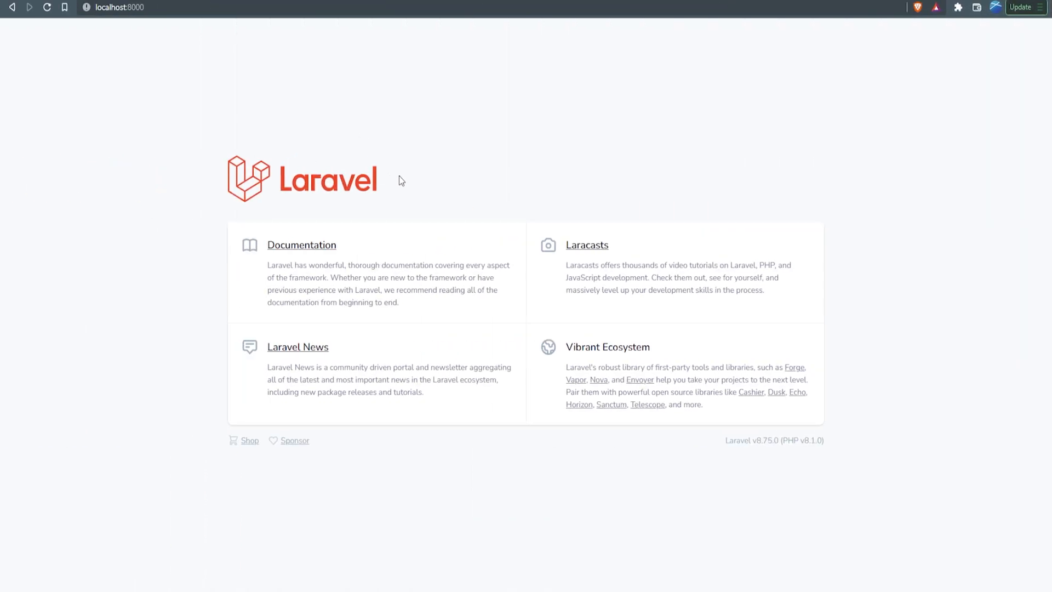
pyautogui.moveTo(414, 163)
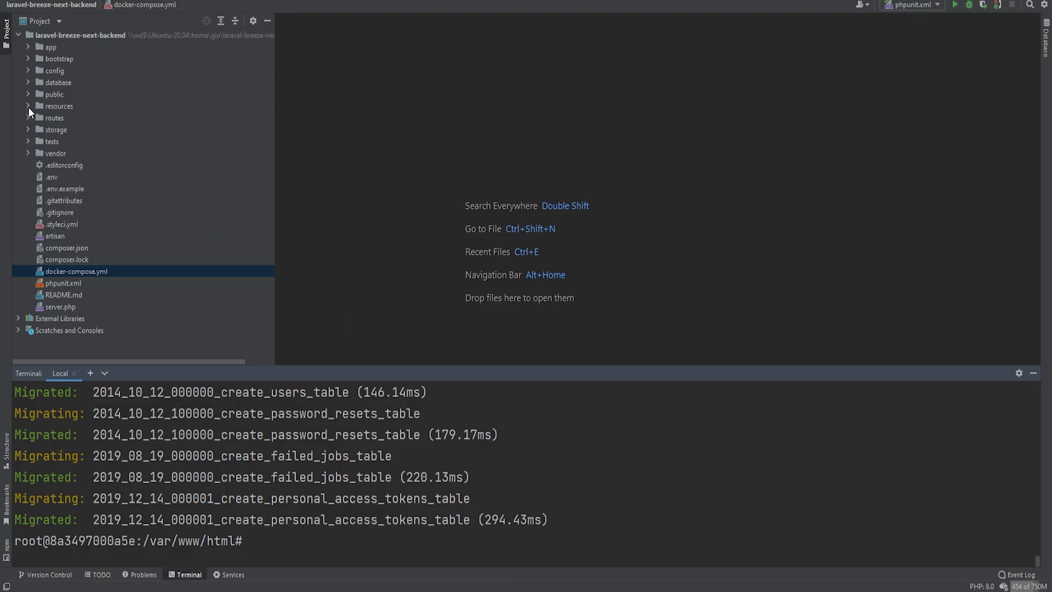
pyautogui.click(30, 106)
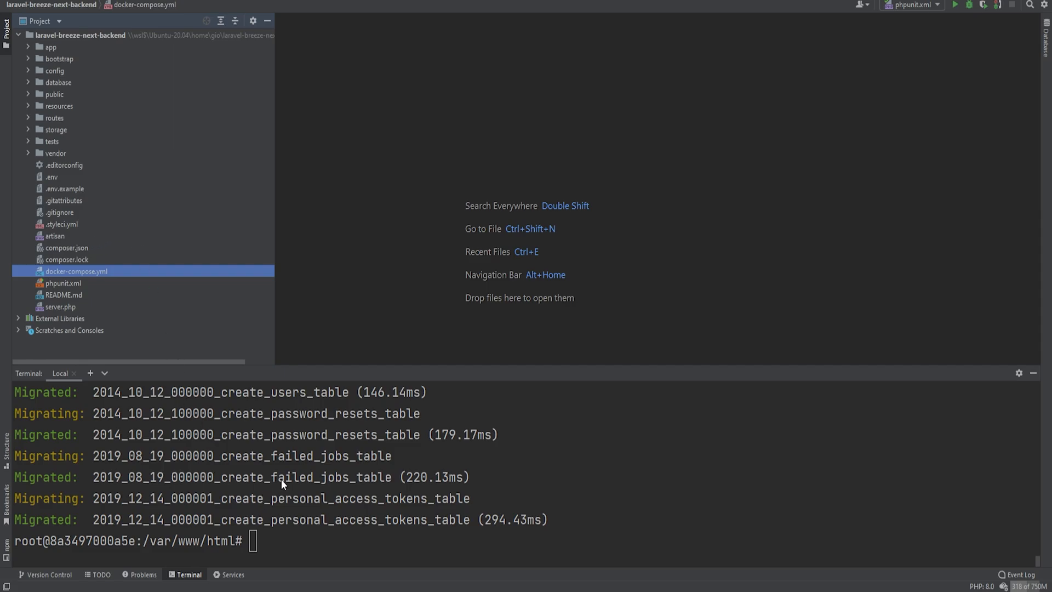
pyautogui.click(52, 176)
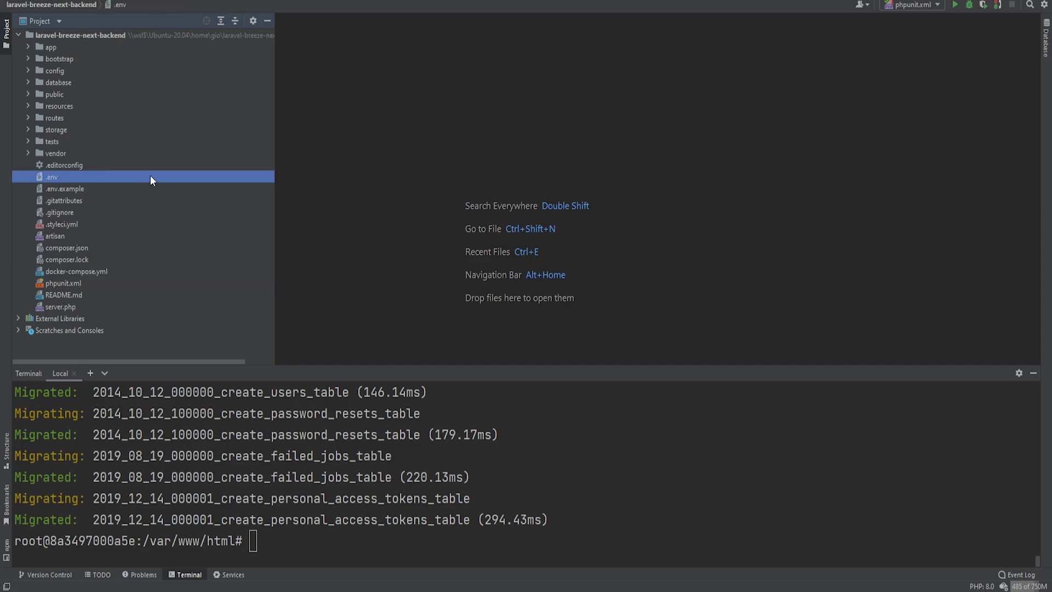
pyautogui.doubleClick(51, 177)
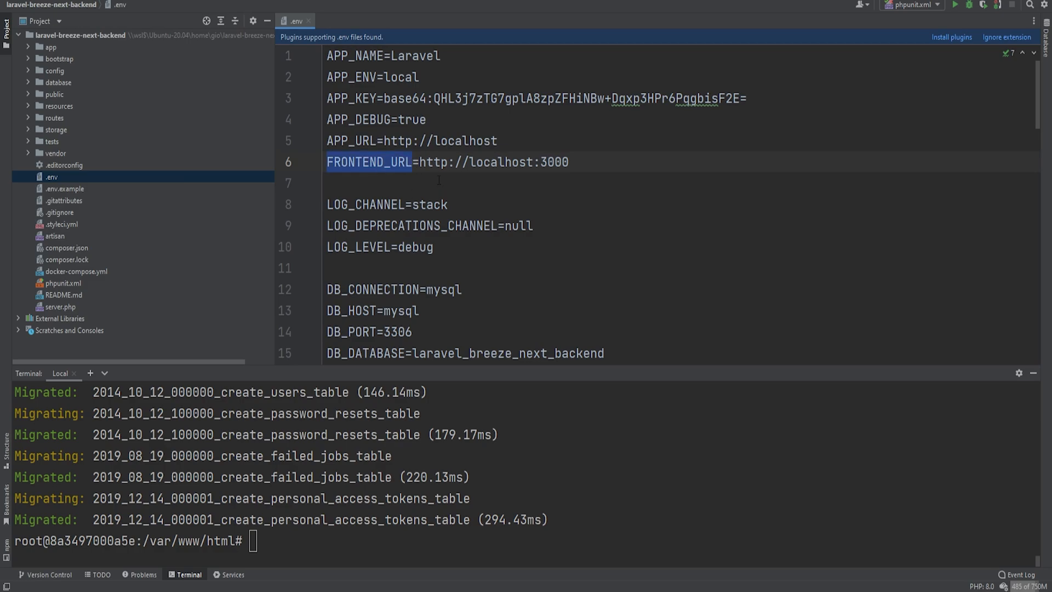
pyautogui.click(417, 162)
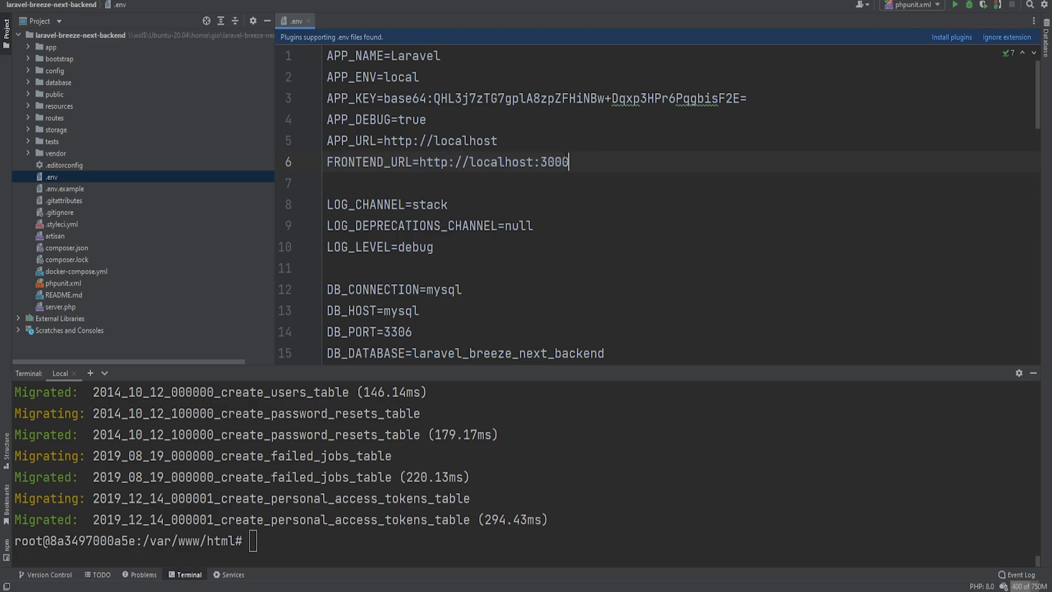
pyautogui.doubleClick(493, 161)
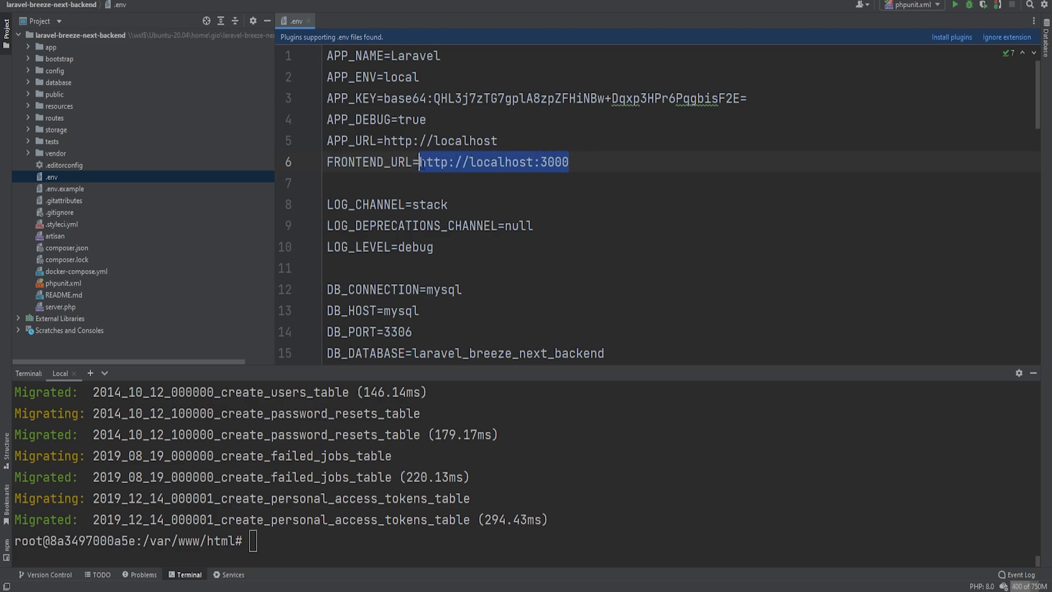
pyautogui.click(329, 183)
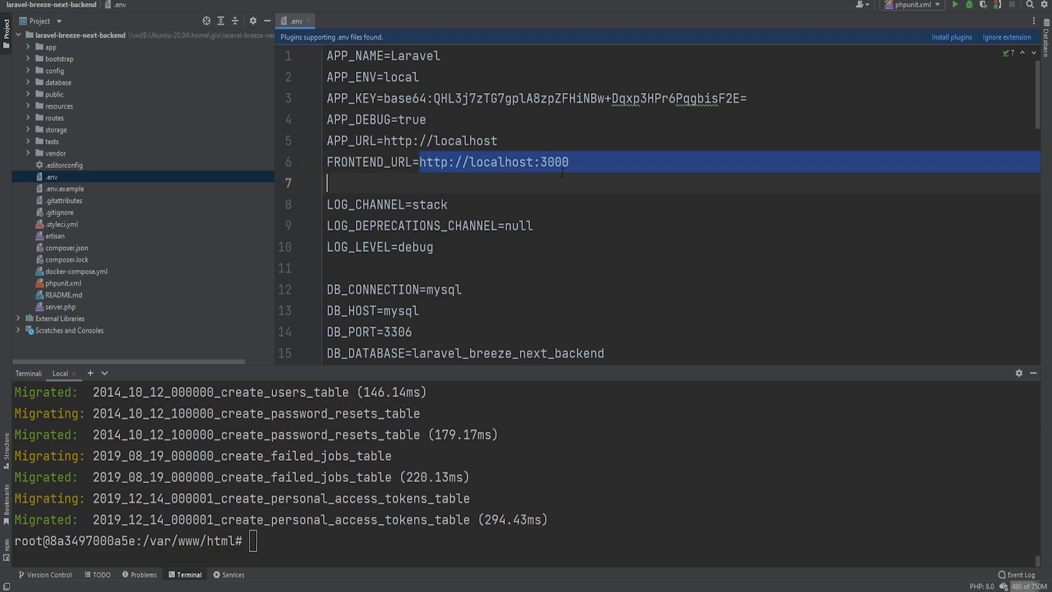
pyautogui.click(569, 162)
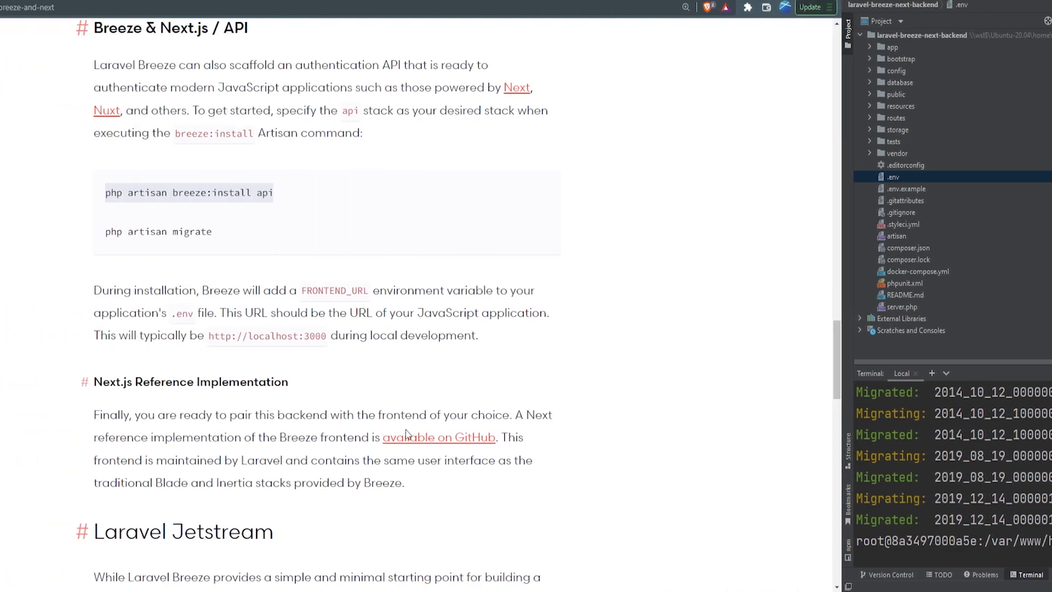
# Open laravel/breeze-next on GitHub and find NEXT_PUBLIC_BACKEND_URL in the README installation steps.
pyautogui.click(439, 437)
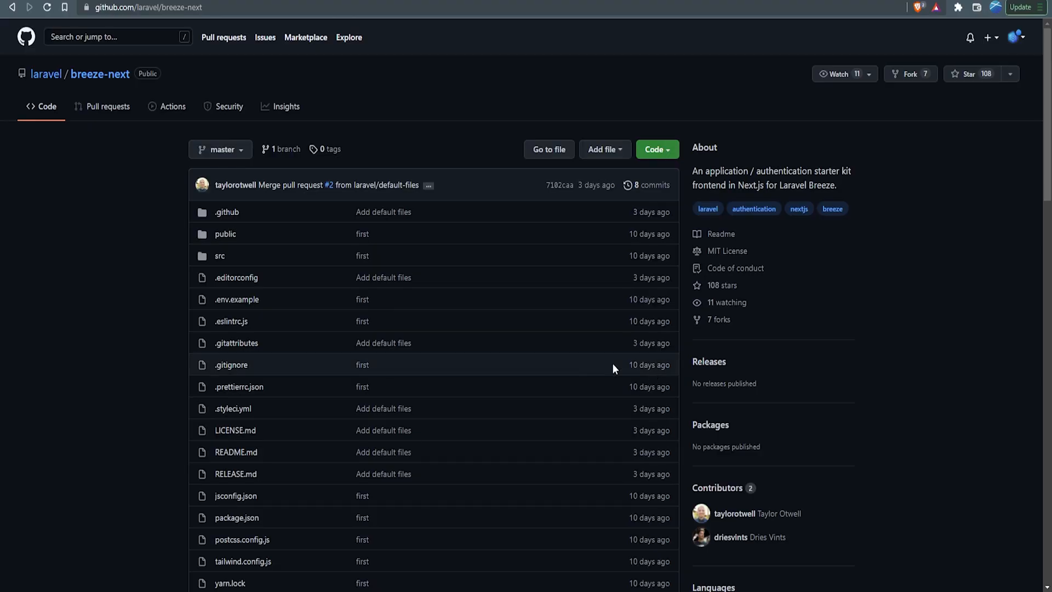
pyautogui.scroll(-3)
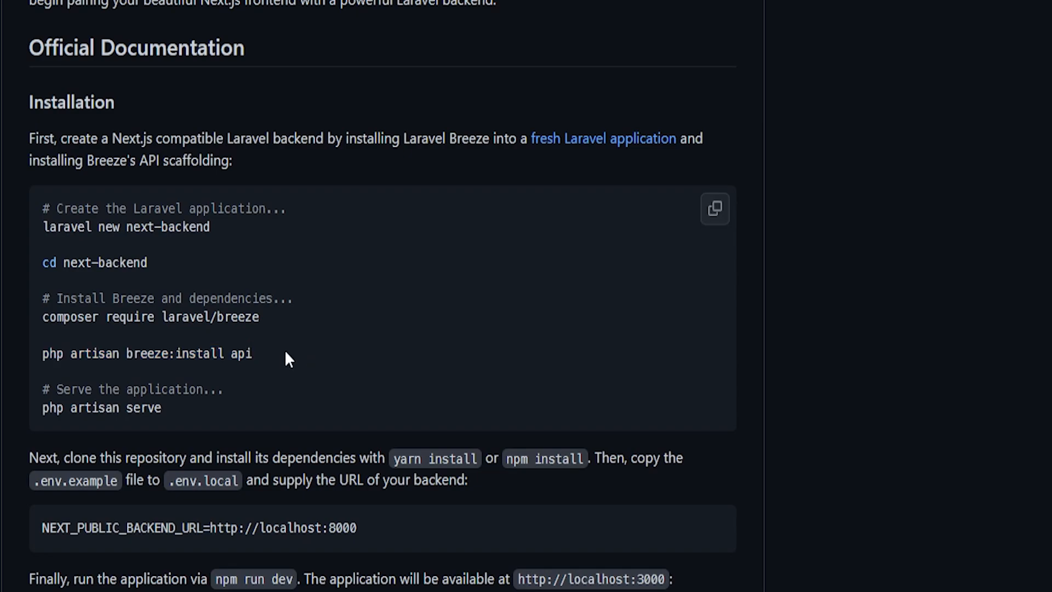
pyautogui.scroll(-3)
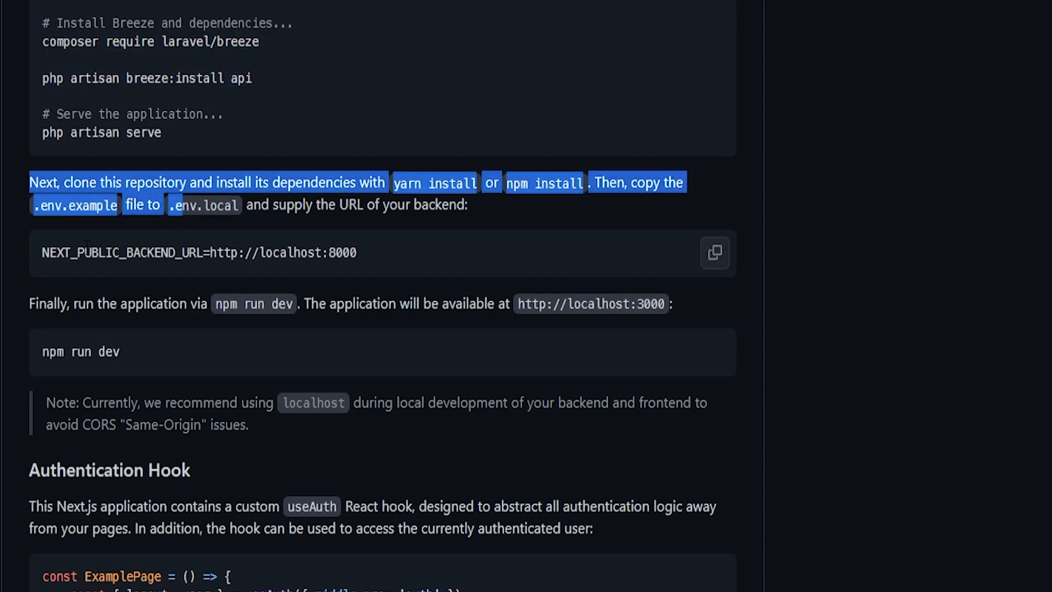
pyautogui.doubleClick(123, 252)
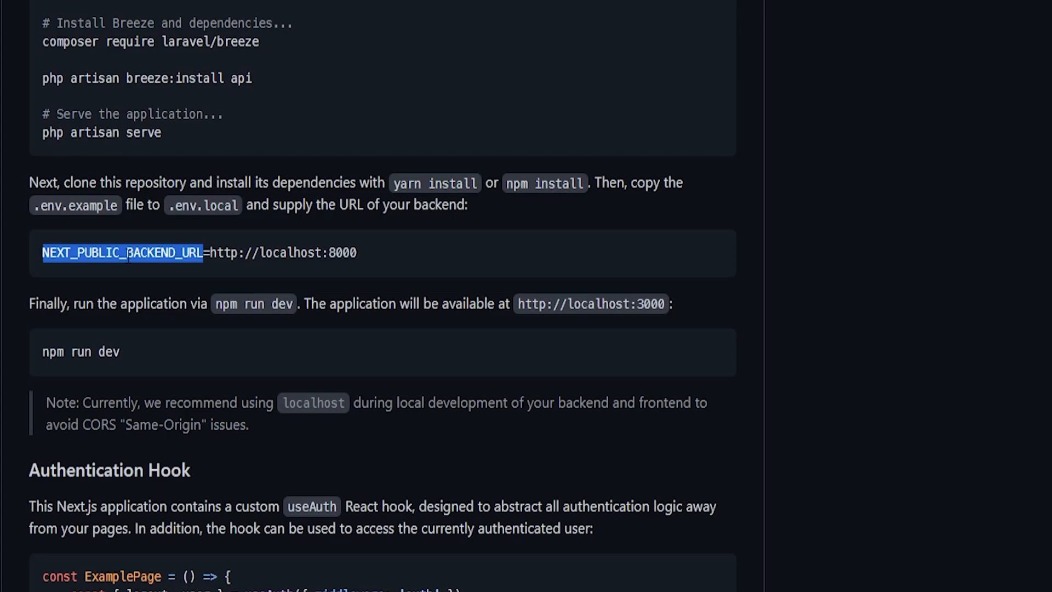
# Choose Open with GitHub Desktop from the repository's Code menu to start cloning.
pyautogui.scroll(3)
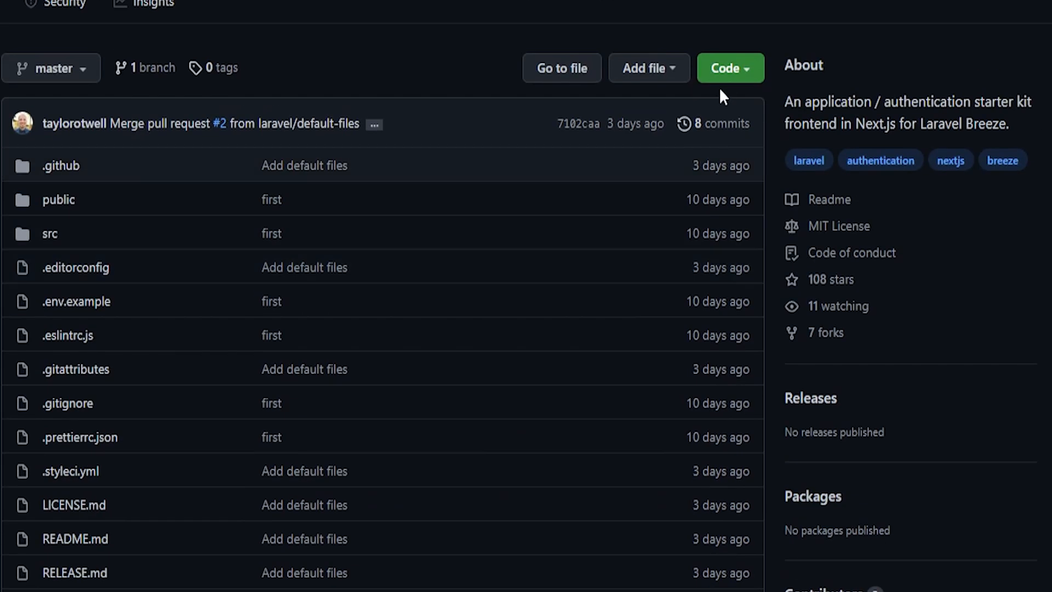
pyautogui.click(729, 68)
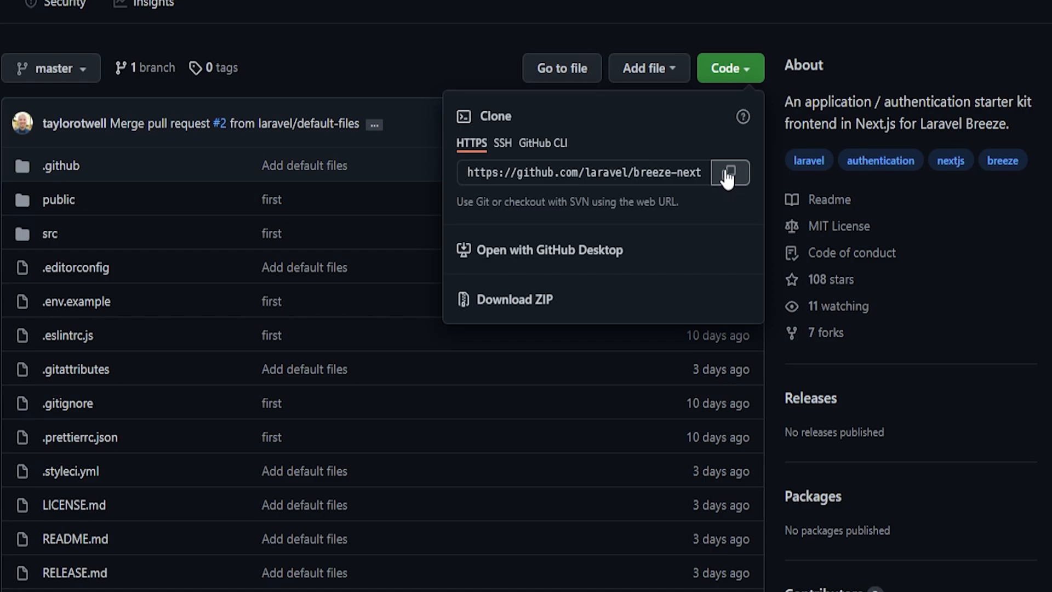
pyautogui.moveTo(511, 284)
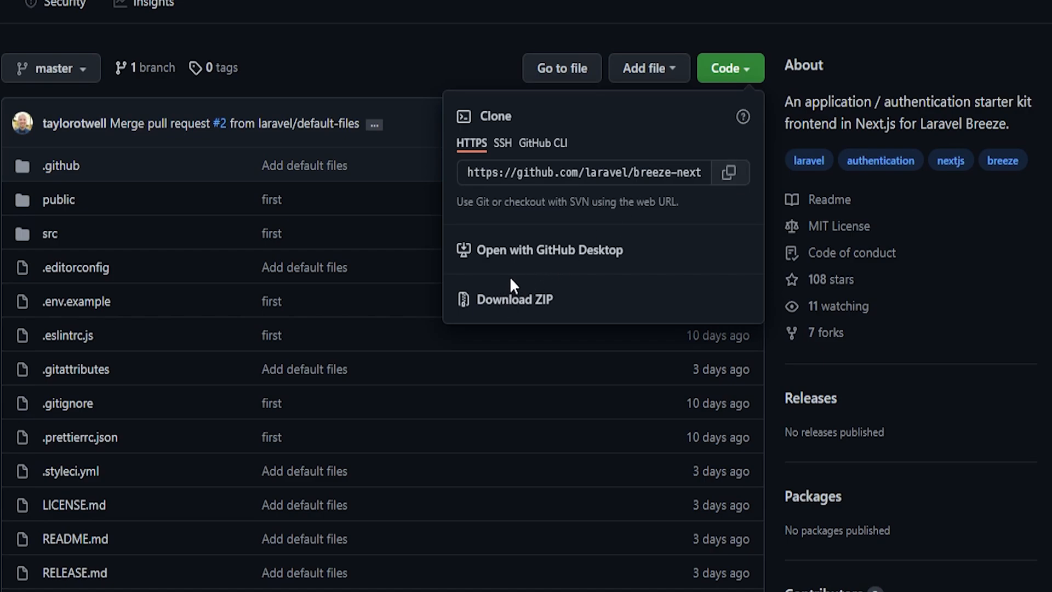
pyautogui.moveTo(564, 260)
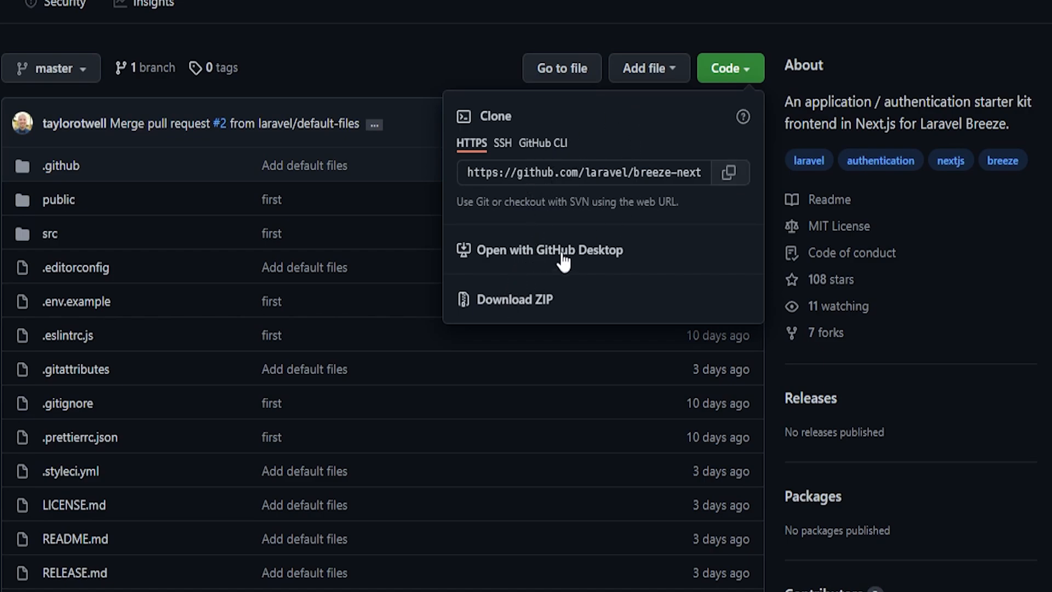
pyautogui.click(551, 250)
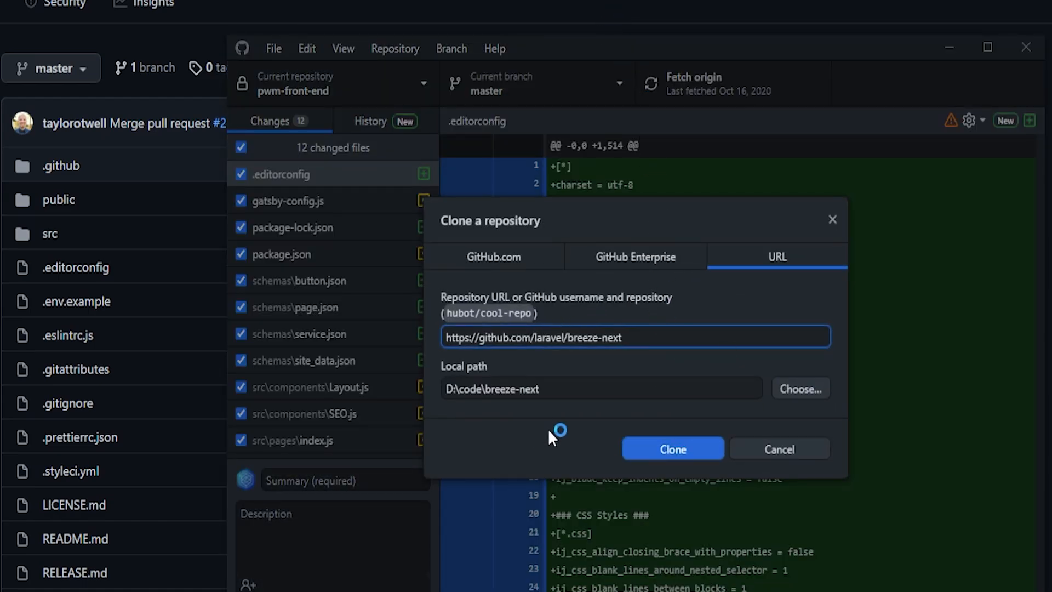
# Clone the repository into D:\code\breeze-next-frontend.
pyautogui.click(601, 388)
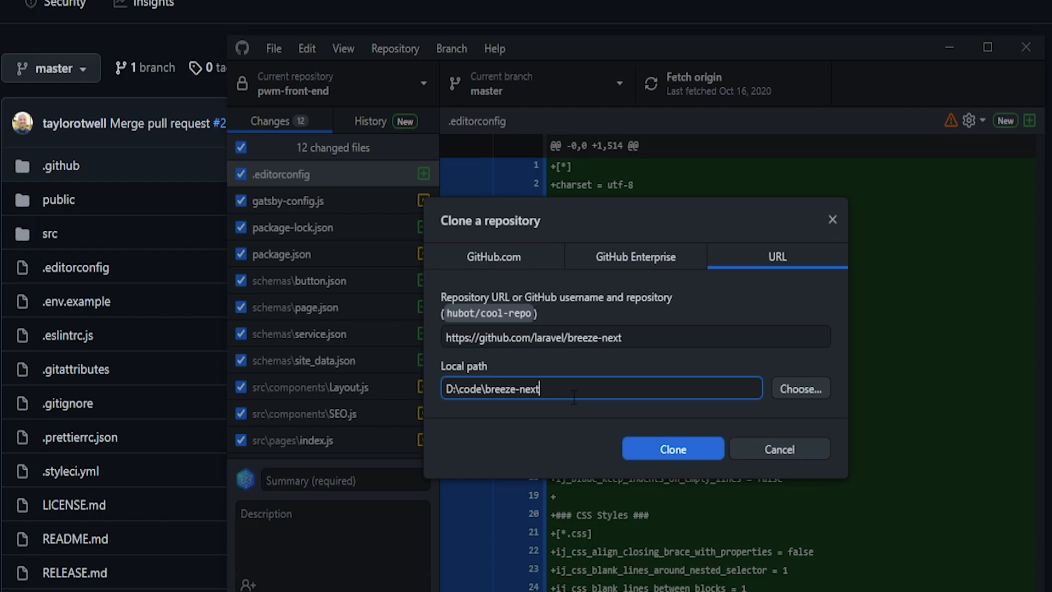
pyautogui.write('-frontend')
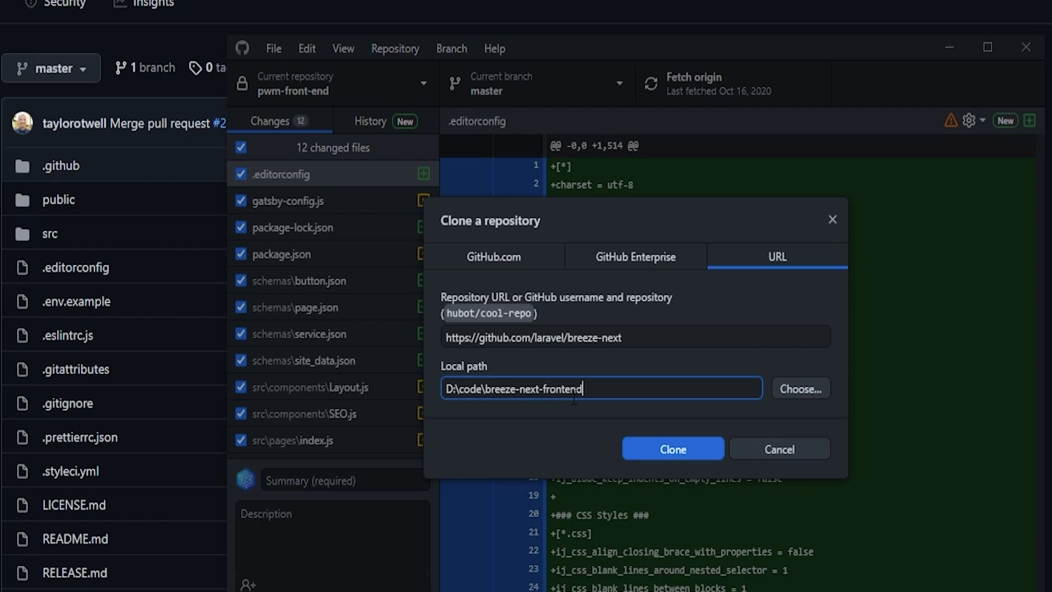
pyautogui.click(673, 448)
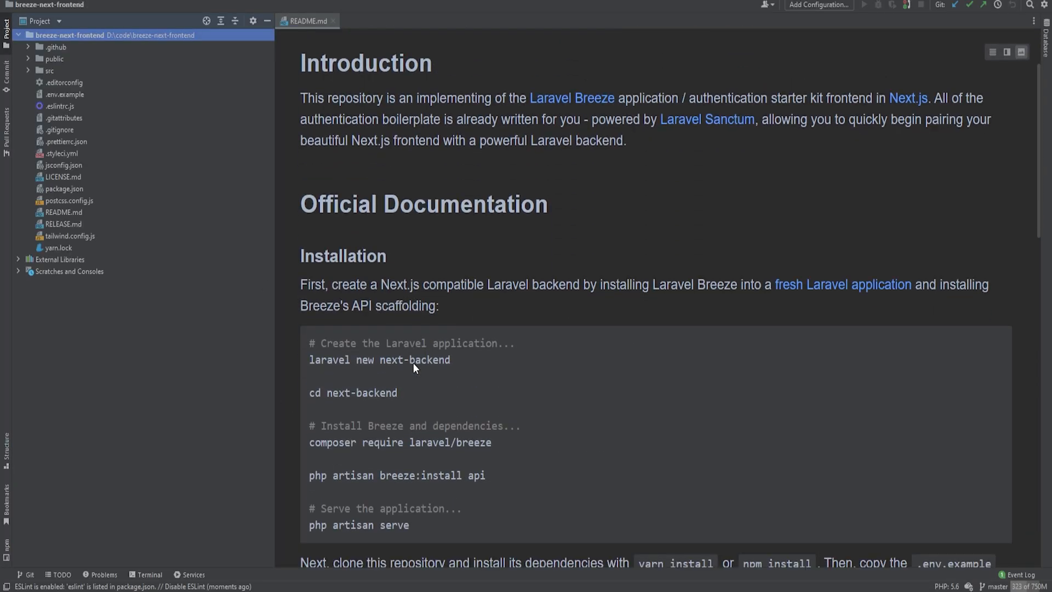
# Copy .env.example to a new .env.local file in the frontend project.
pyautogui.scroll(-3)
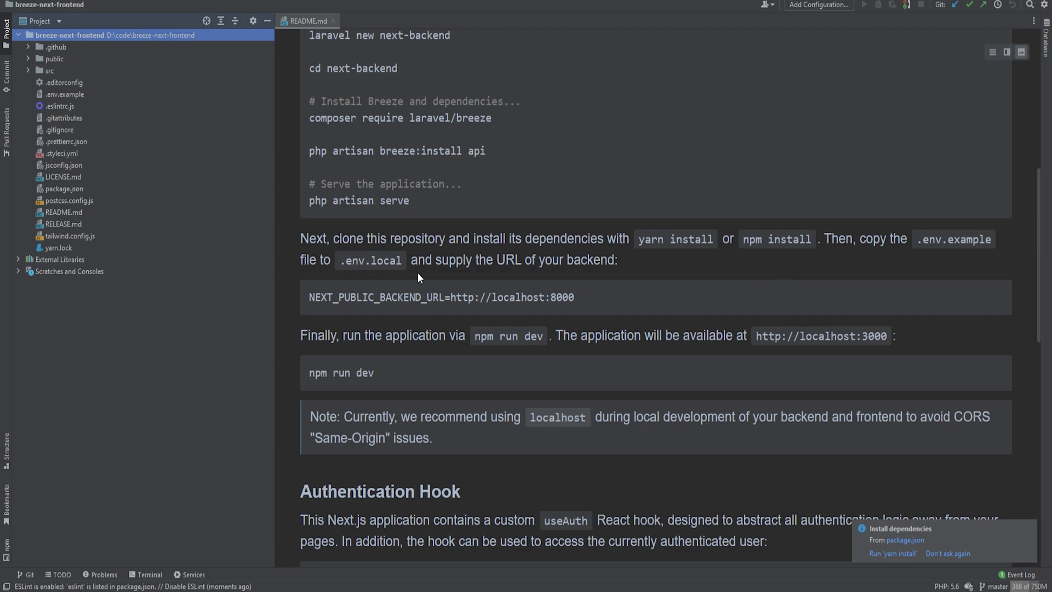
pyautogui.click(63, 94)
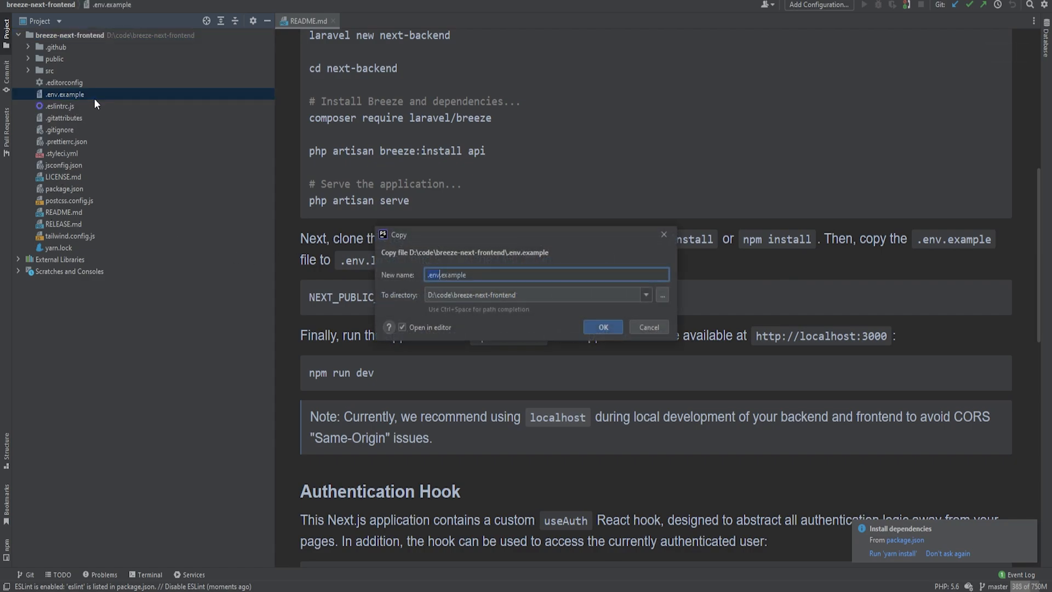
pyautogui.write('.env.')
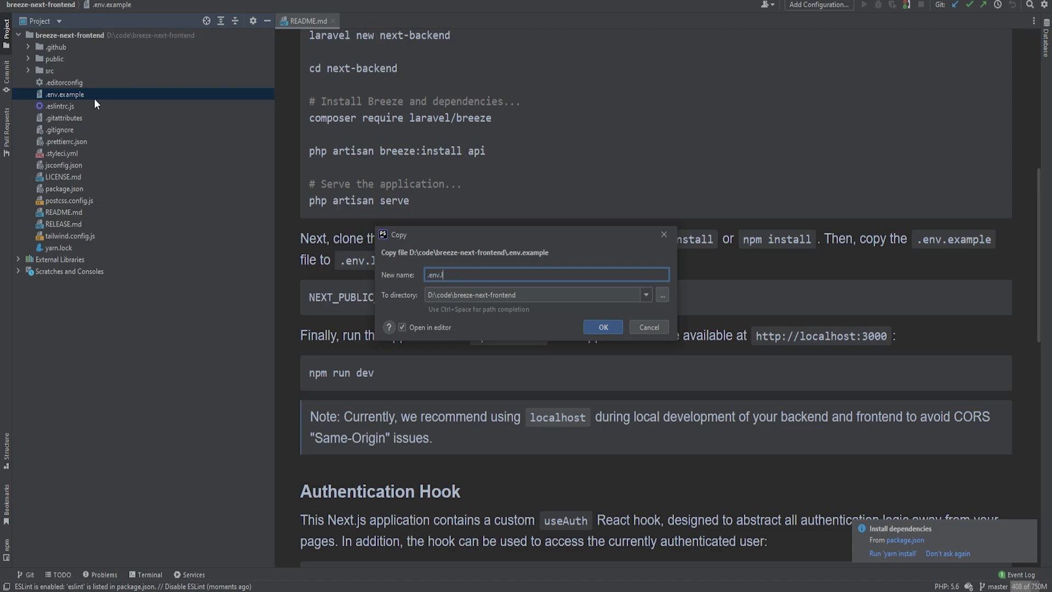
pyautogui.click(601, 327)
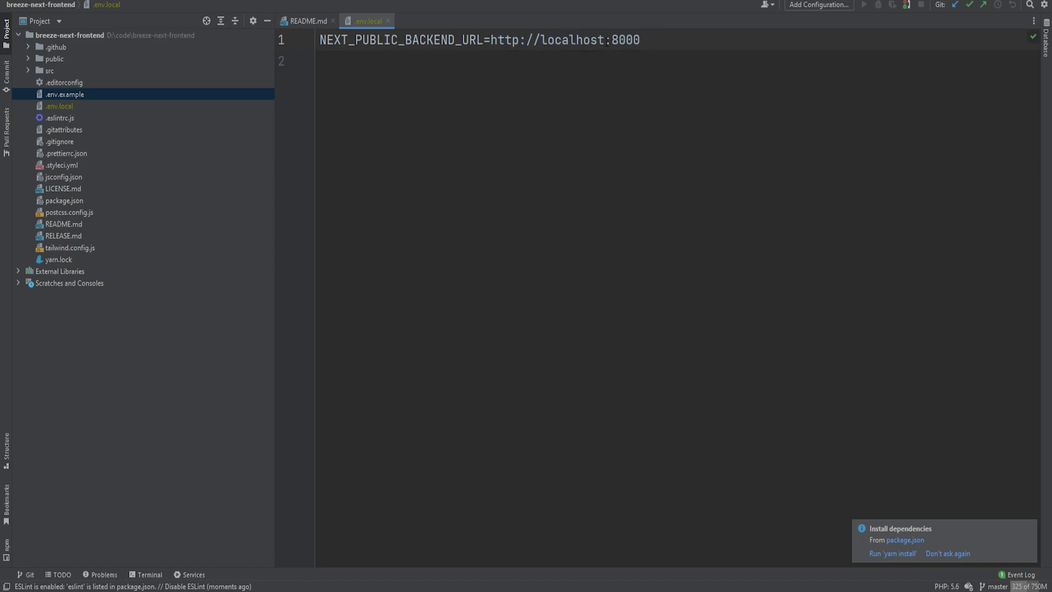
pyautogui.doubleClick(621, 40)
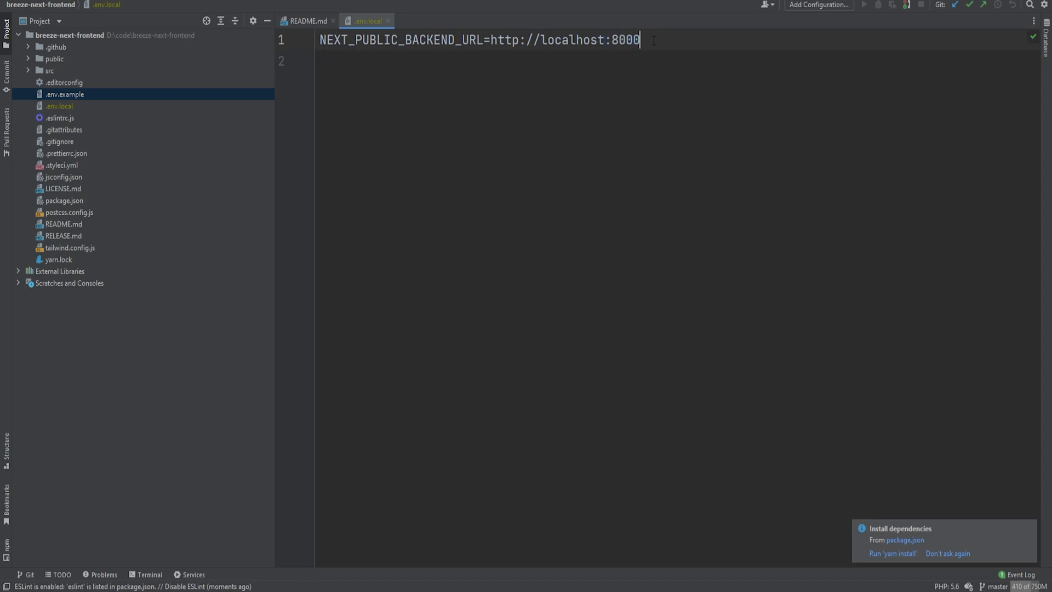
pyautogui.doubleClick(557, 40)
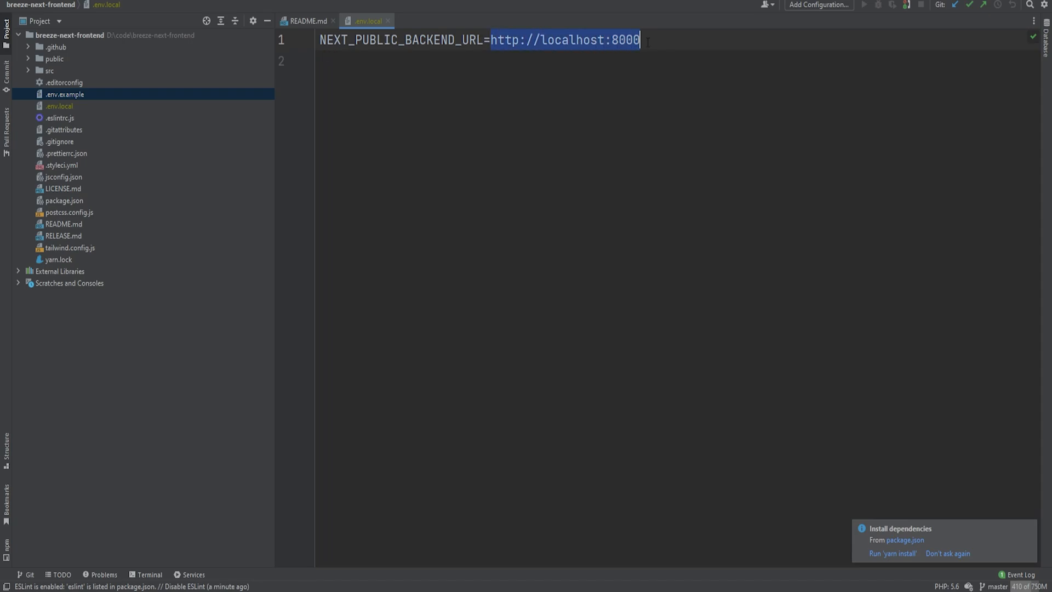
pyautogui.click(306, 21)
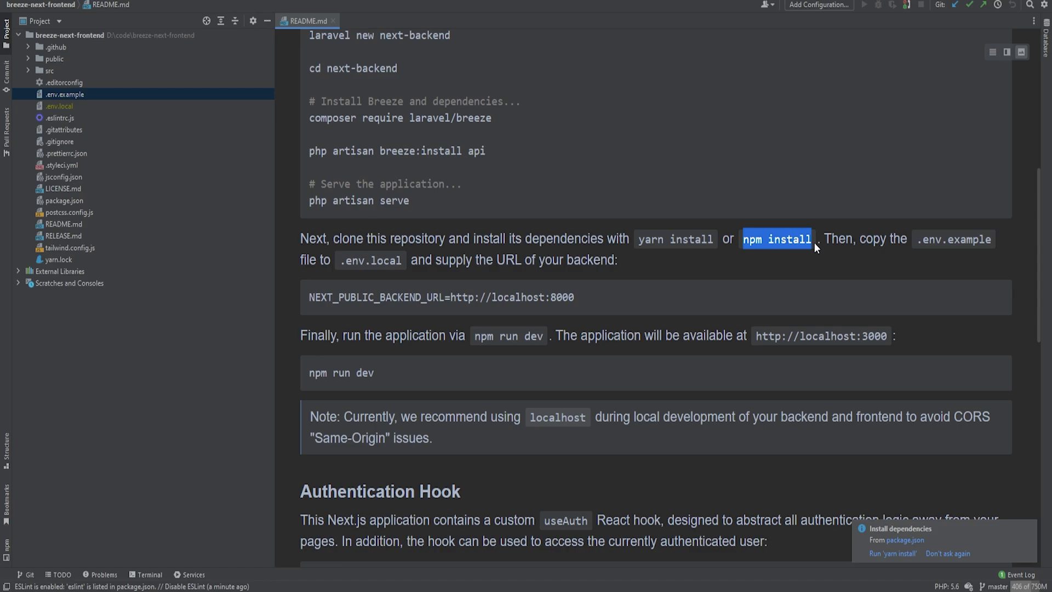
pyautogui.doubleClick(341, 374)
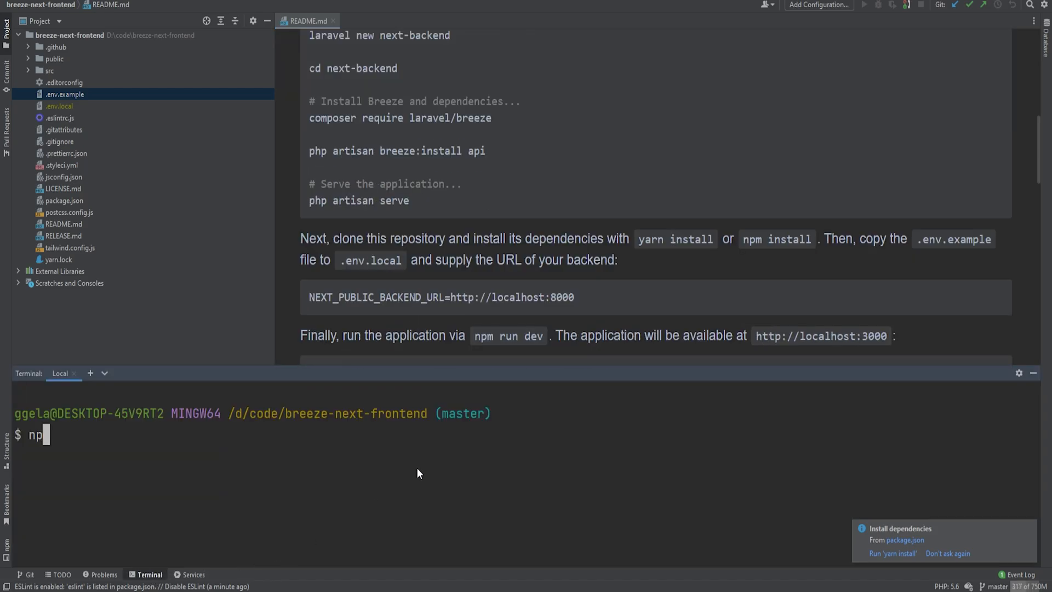
# Run 'npm install; npm run dev' to start the Next.js dev server on localhost:3000.
pyautogui.write('m install; np')
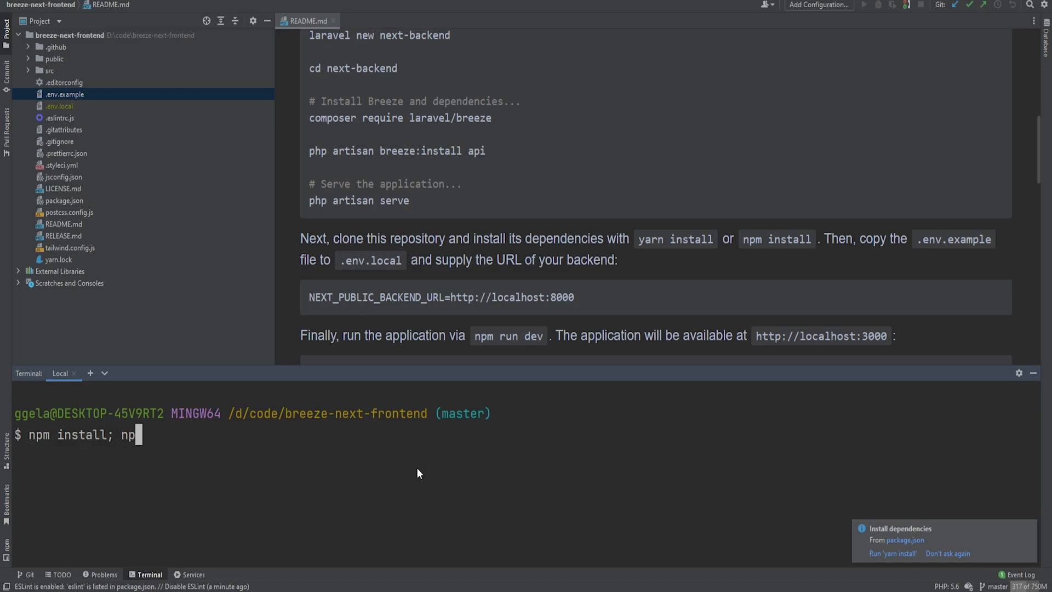
pyautogui.press('Return')
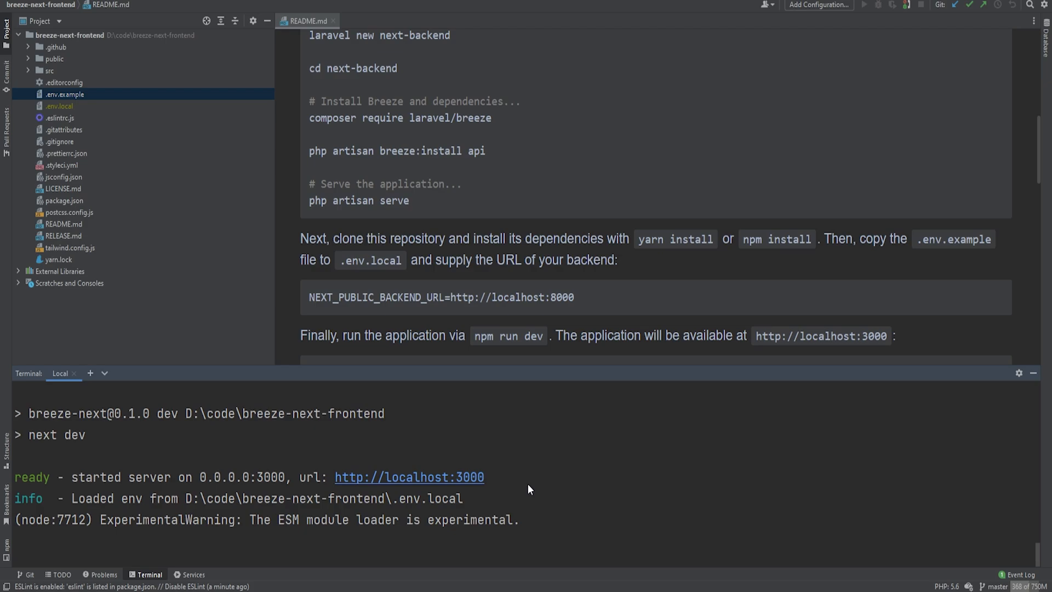
pyautogui.moveTo(342, 513)
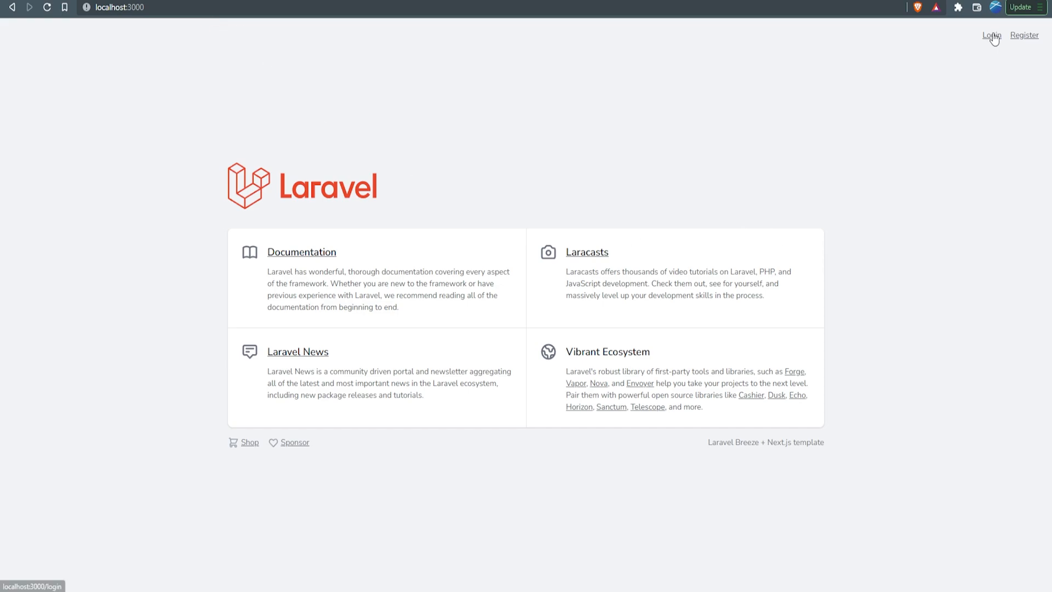
# Go to the app's login page at localhost:3000/login.
pyautogui.click(991, 35)
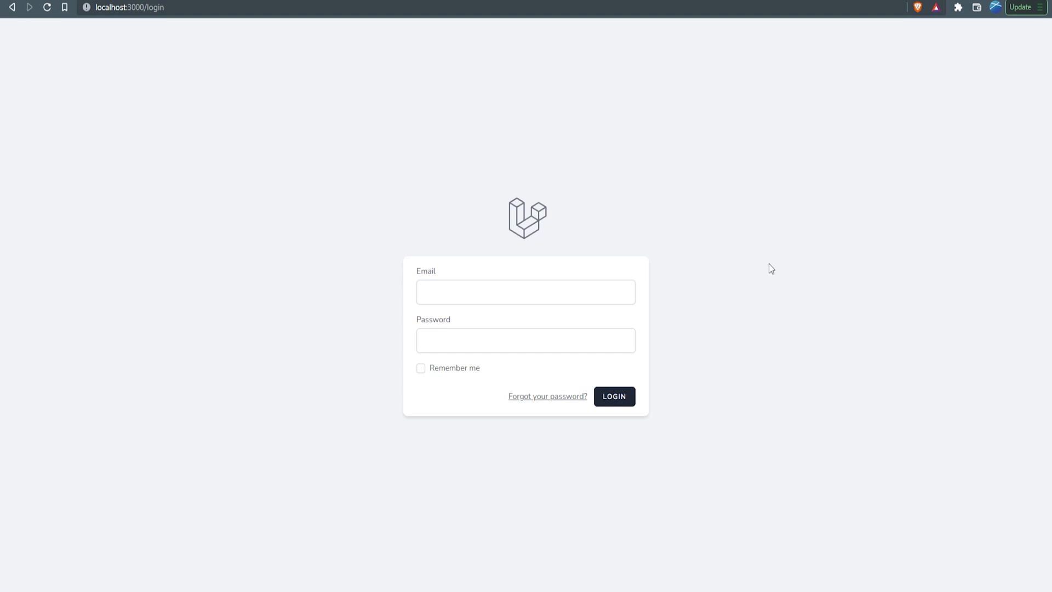
pyautogui.moveTo(85, 66)
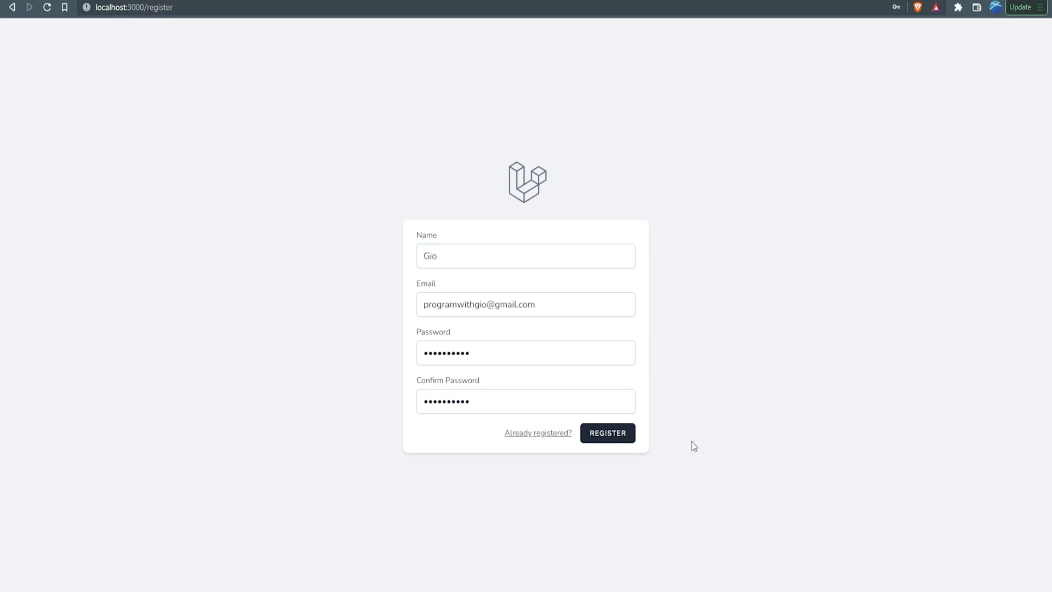
pyautogui.moveTo(676, 450)
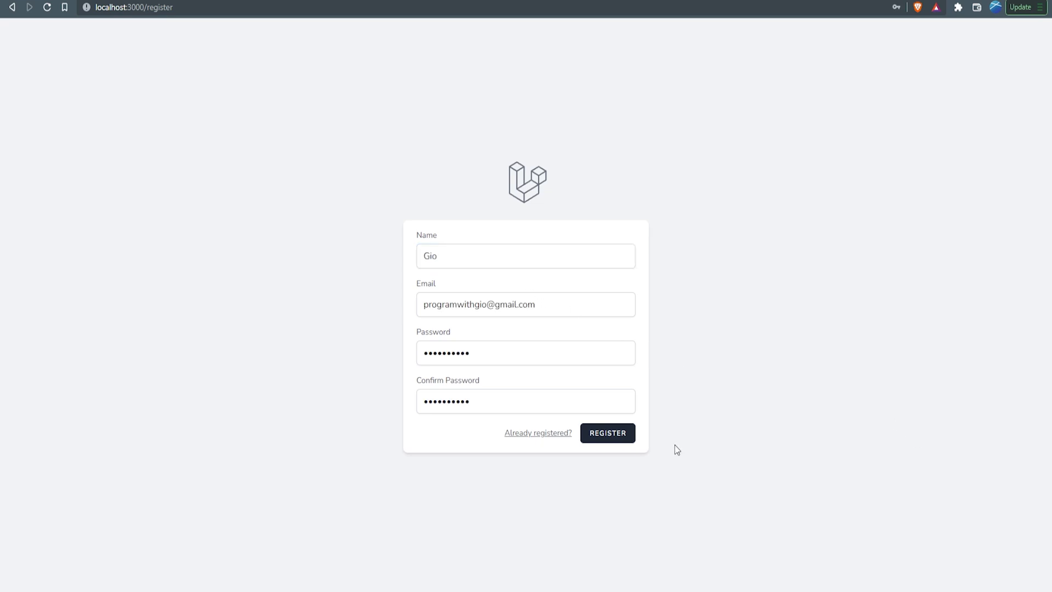
# Submit the registration form and land on the dashboard showing 'You're logged in!'.
pyautogui.click(607, 433)
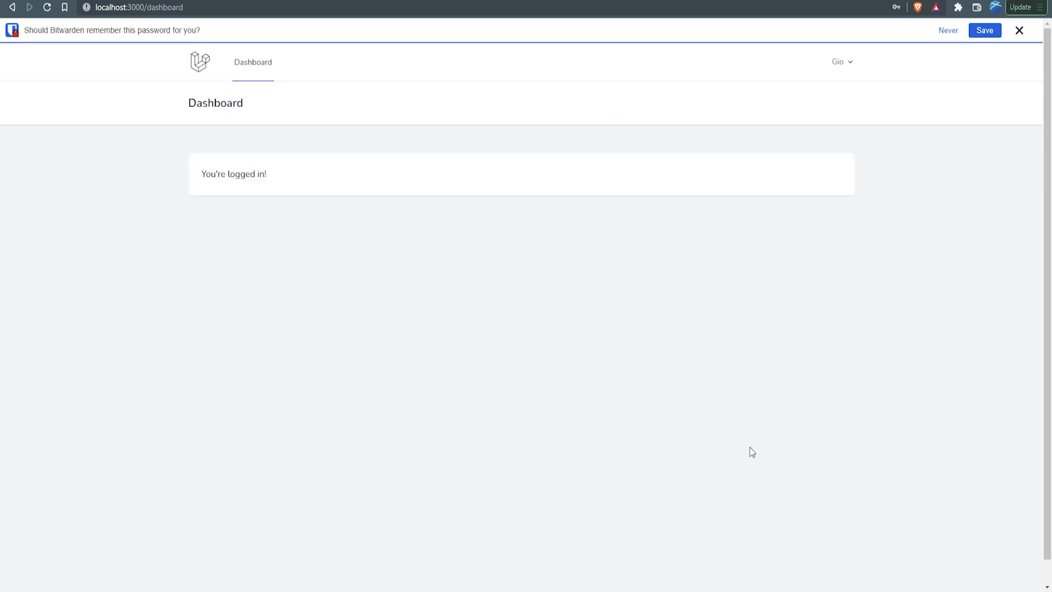
pyautogui.moveTo(1021, 29)
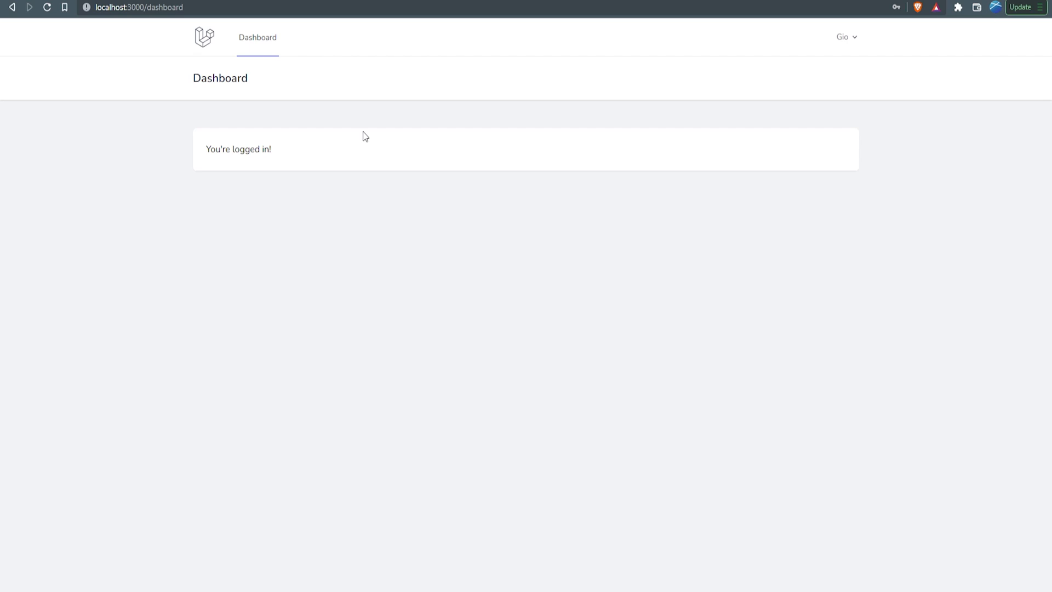
pyautogui.moveTo(860, 49)
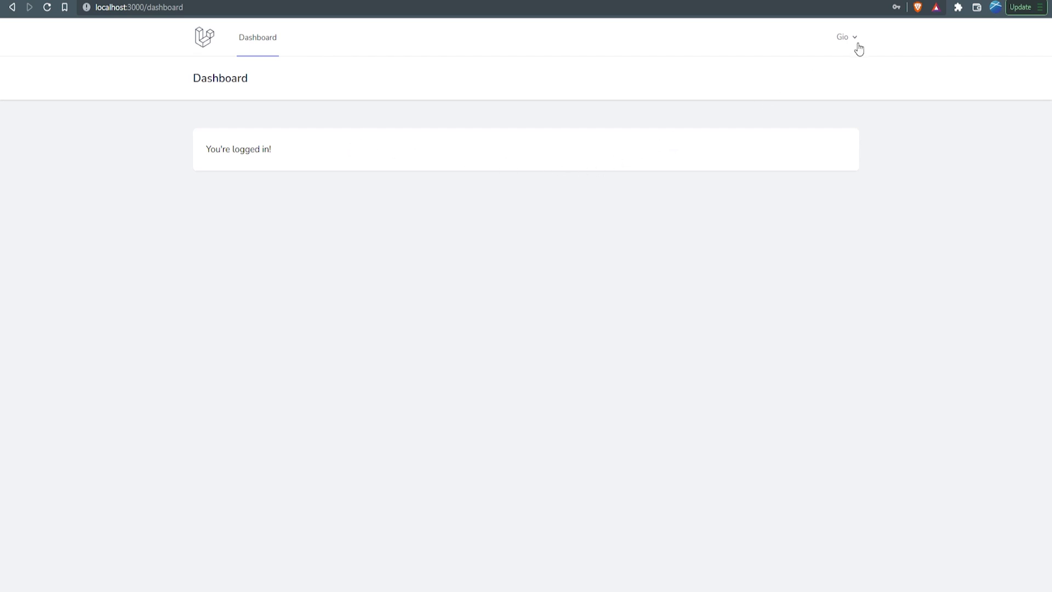
# Log out via the account dropdown, then log back in with the password to return to the dashboard.
pyautogui.click(846, 37)
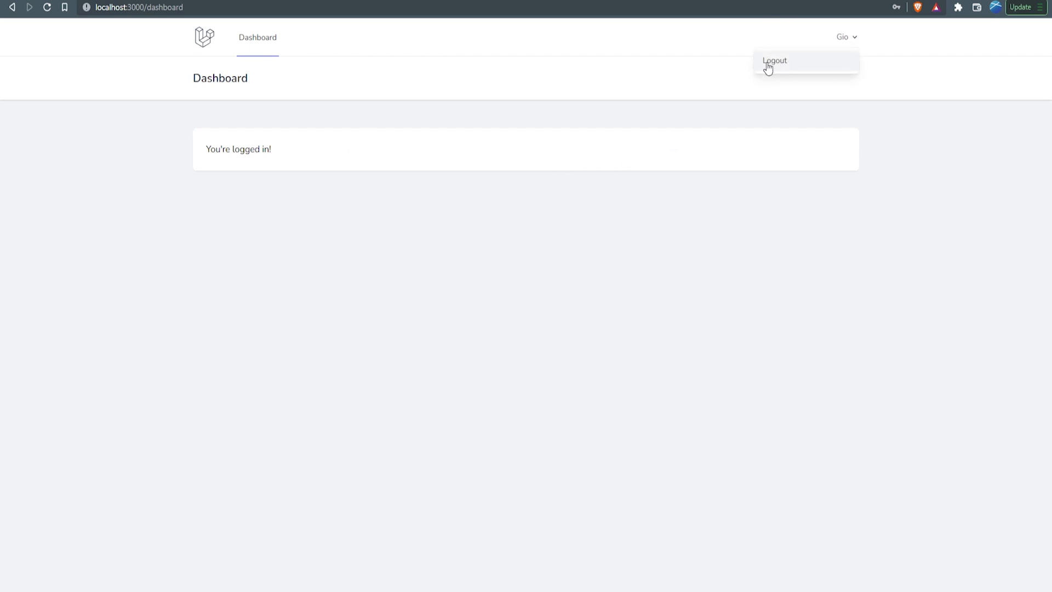
pyautogui.click(775, 60)
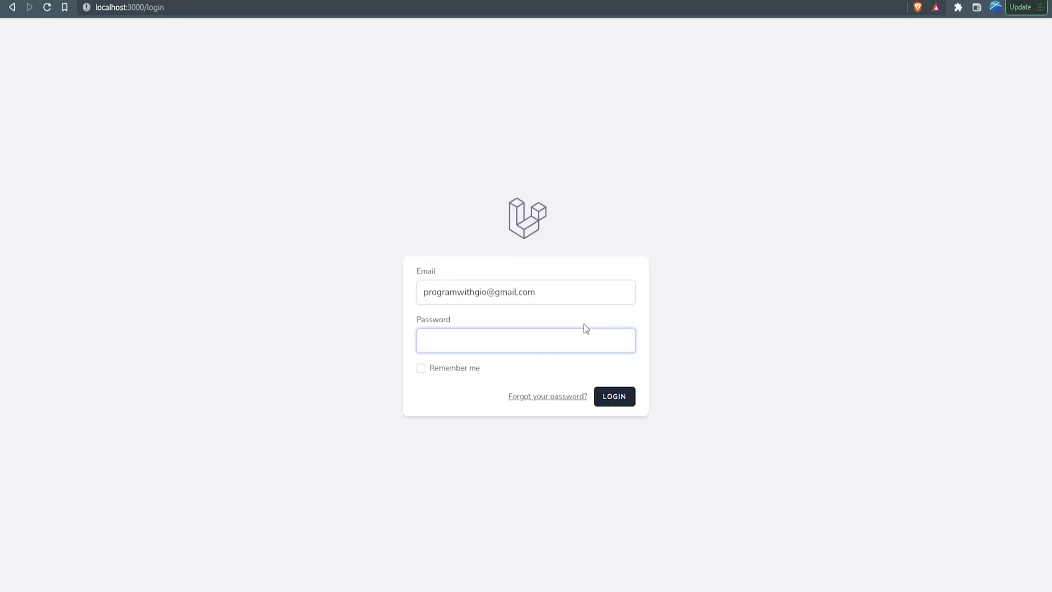
pyautogui.write('password')
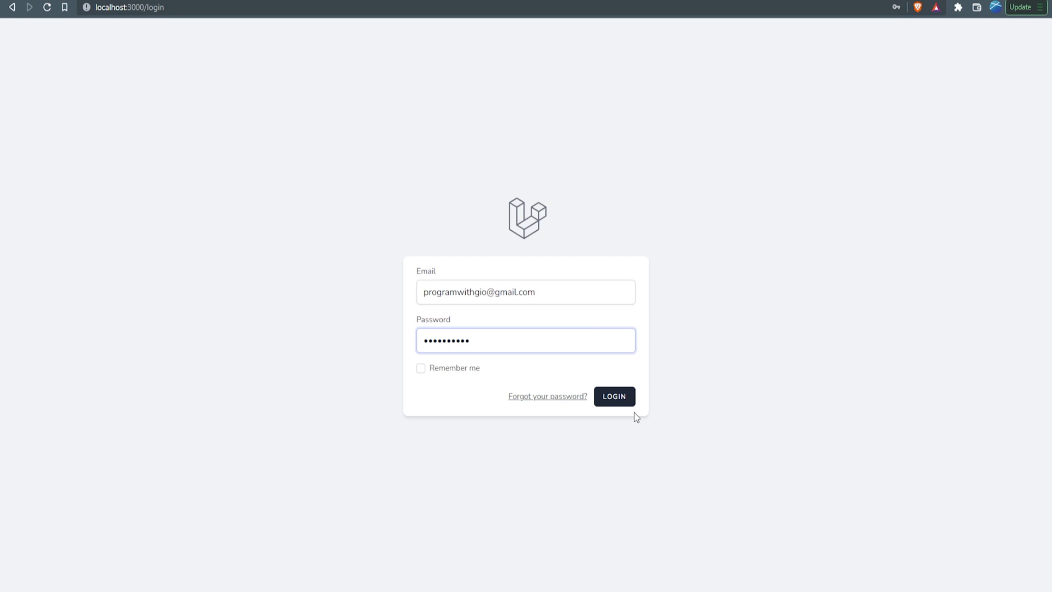
pyautogui.click(613, 396)
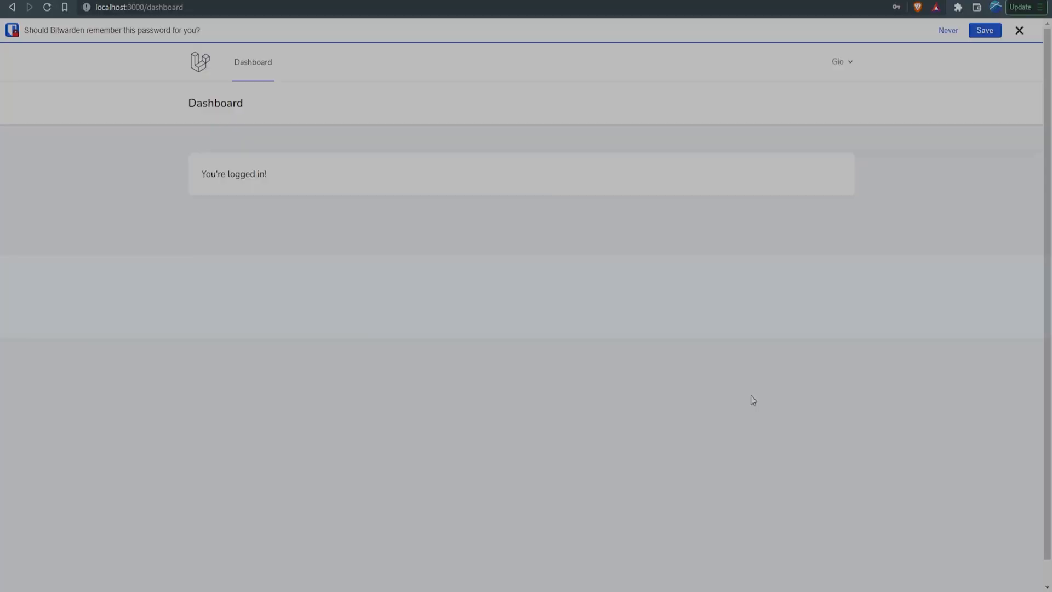